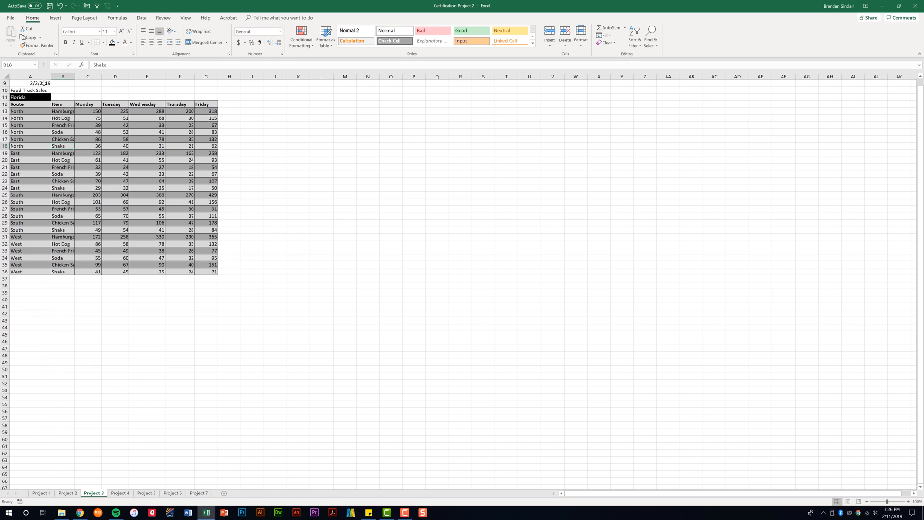
# - Merge and centre the 2/2/2019 date in row 9 across columns A to G
pyautogui.moveTo(30, 83); pyautogui.dragTo(206, 91)
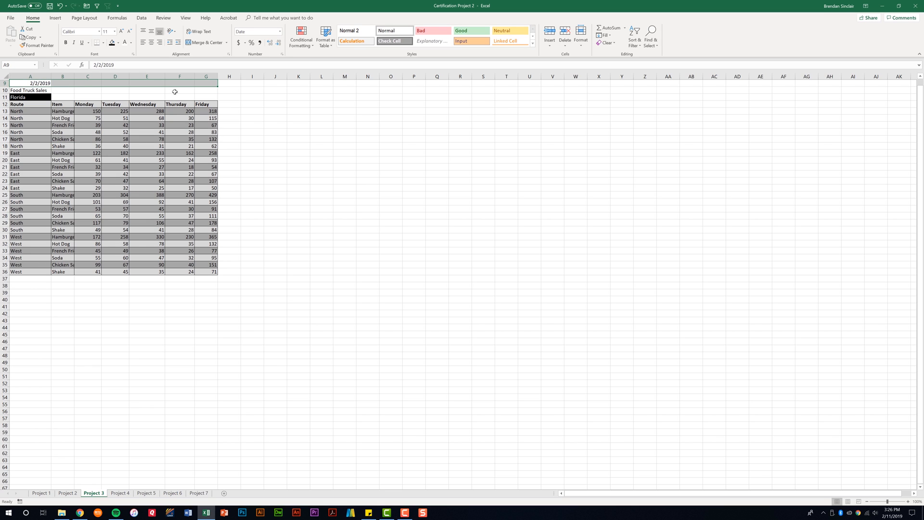
pyautogui.moveTo(252, 55)
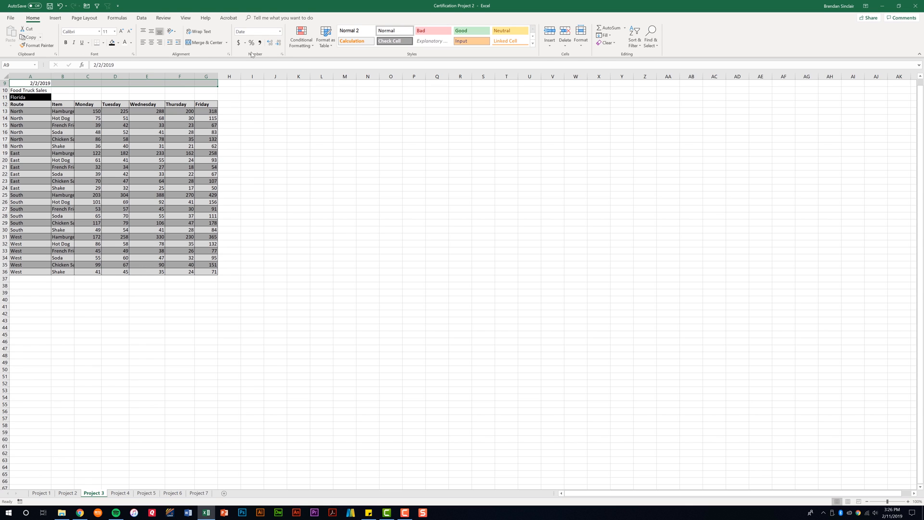
pyautogui.moveTo(252, 55)
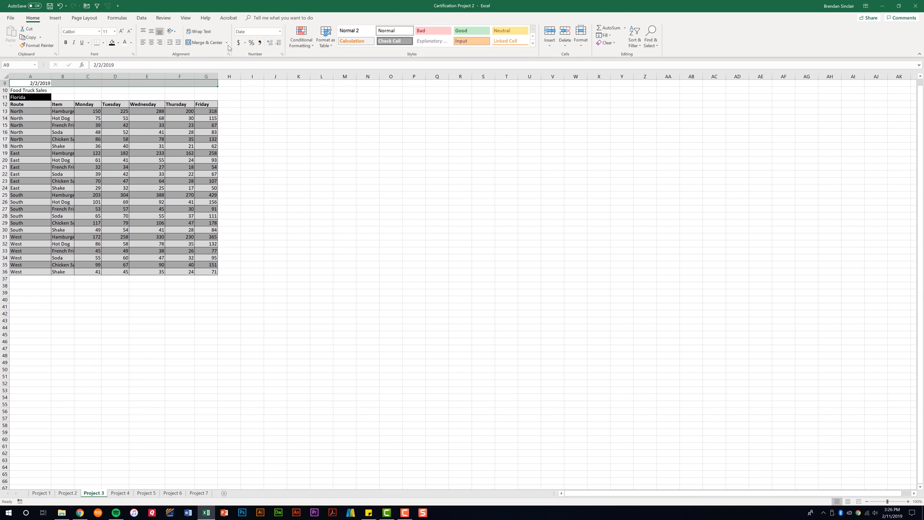
pyautogui.click(206, 41)
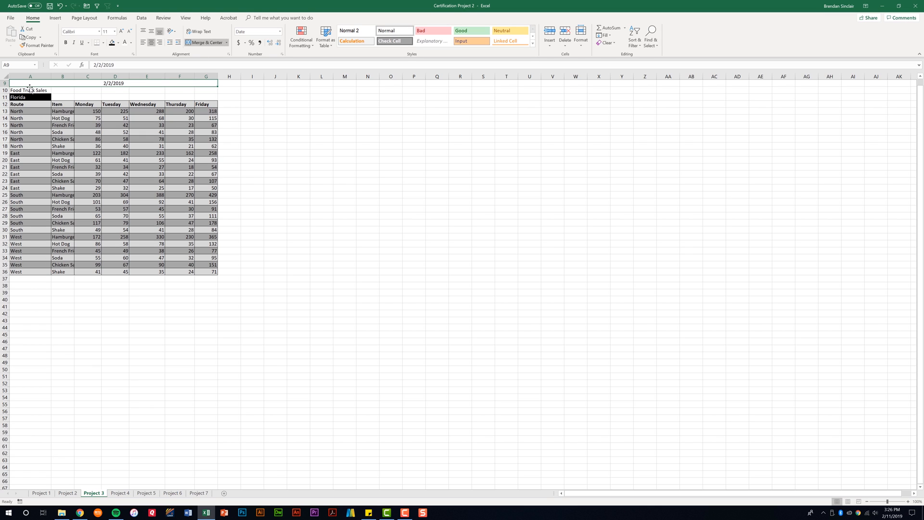
pyautogui.moveTo(179, 89)
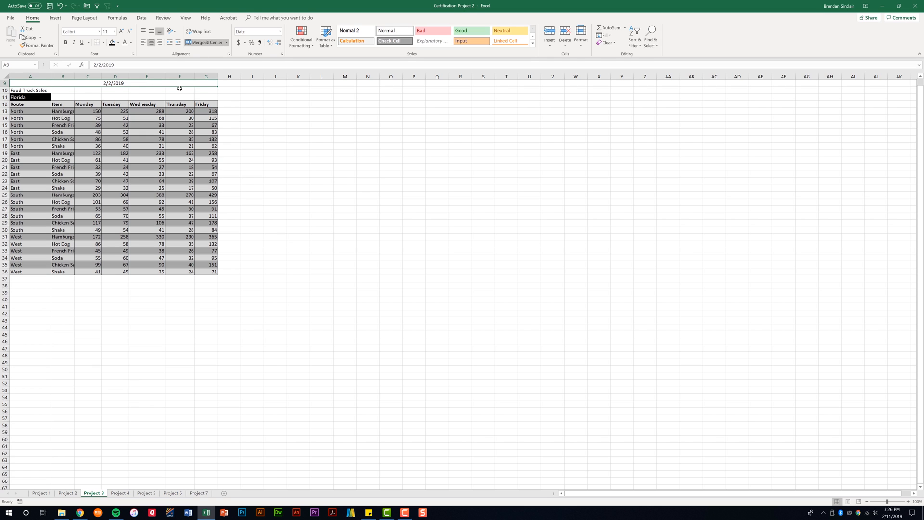
pyautogui.moveTo(117, 83)
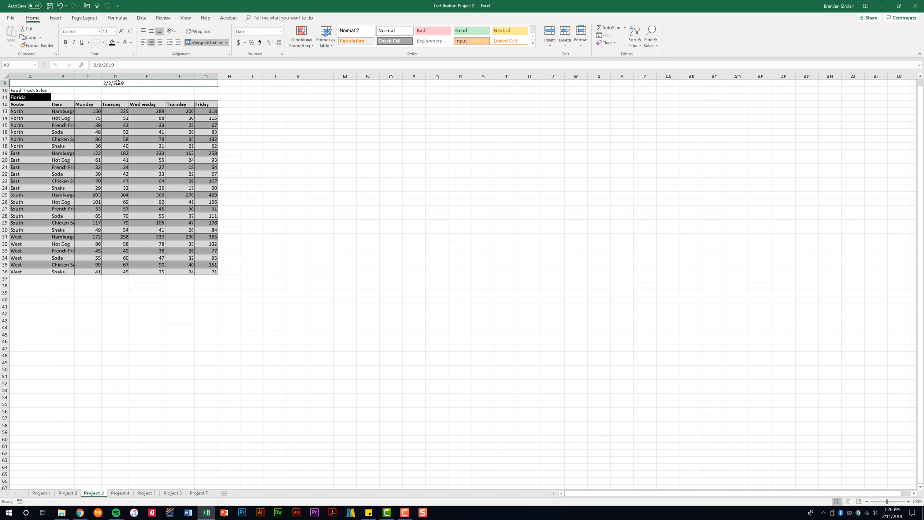
pyautogui.moveTo(143, 93)
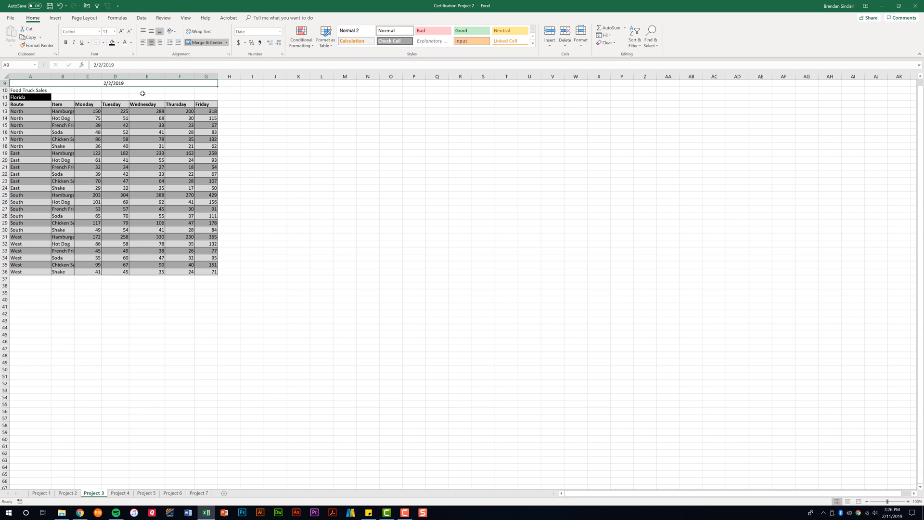
# - Undo the date merge, then attempt merging A9:G11 and cancel the data-loss warning
pyautogui.click(84, 104)
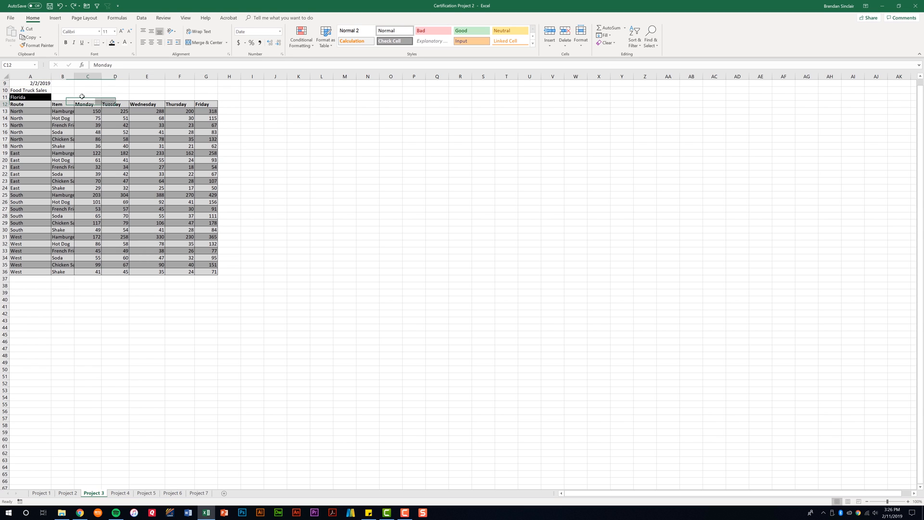
pyautogui.moveTo(30, 82); pyautogui.dragTo(30, 97)
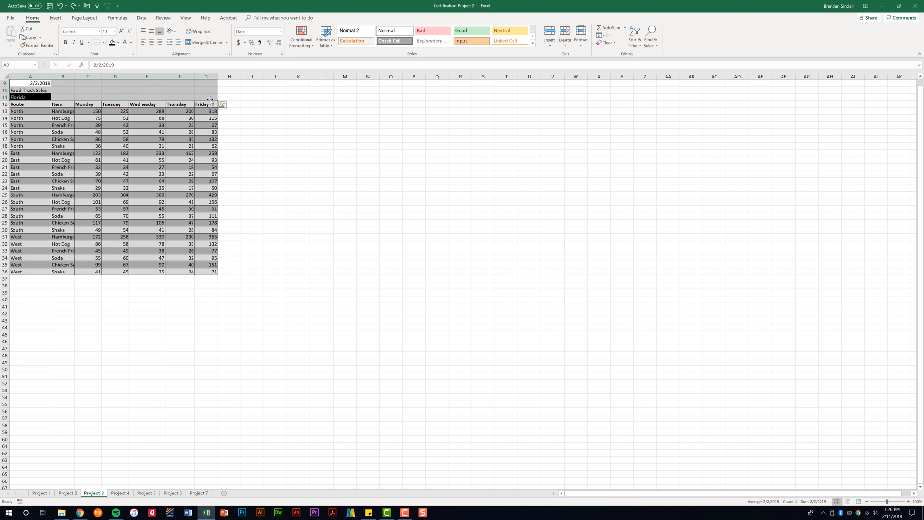
pyautogui.moveTo(209, 49)
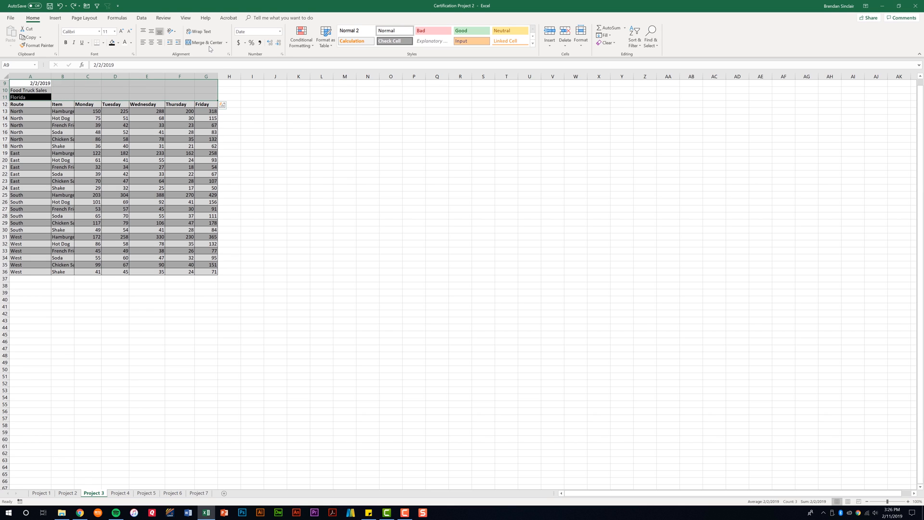
pyautogui.click(205, 41)
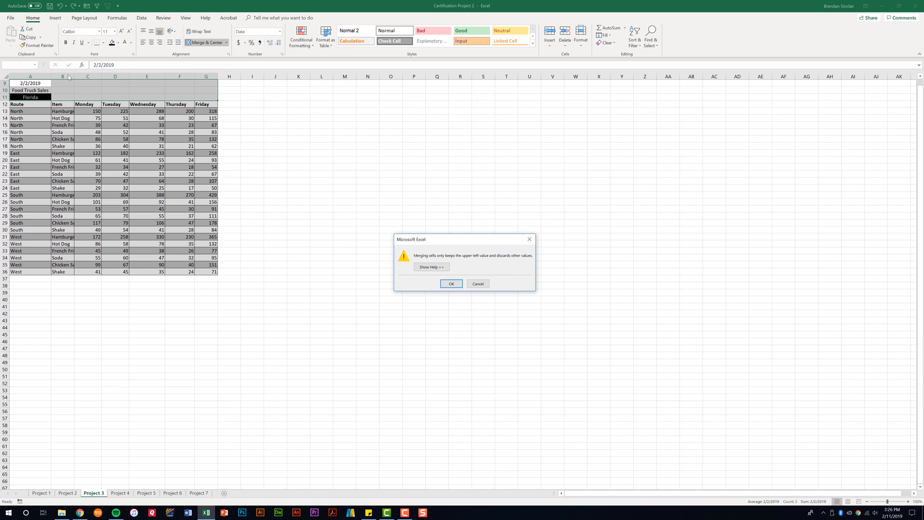
pyautogui.click(451, 283)
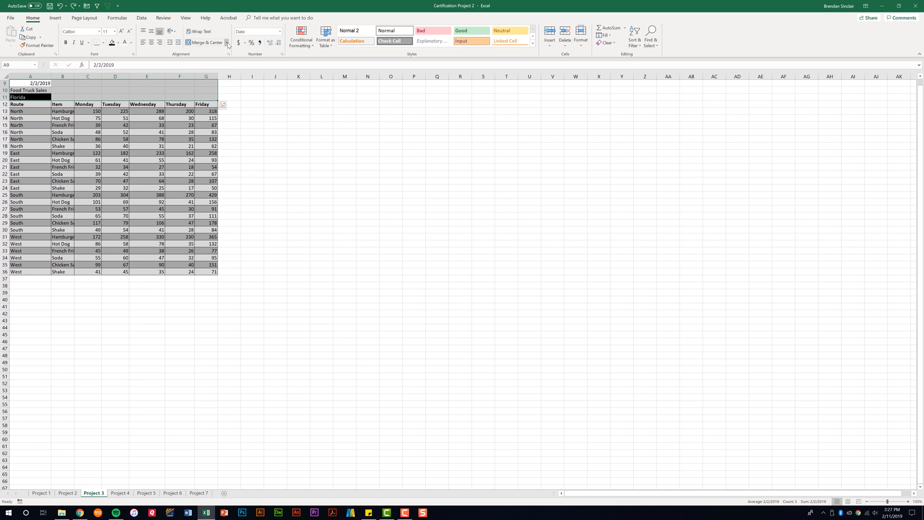
pyautogui.click(225, 42)
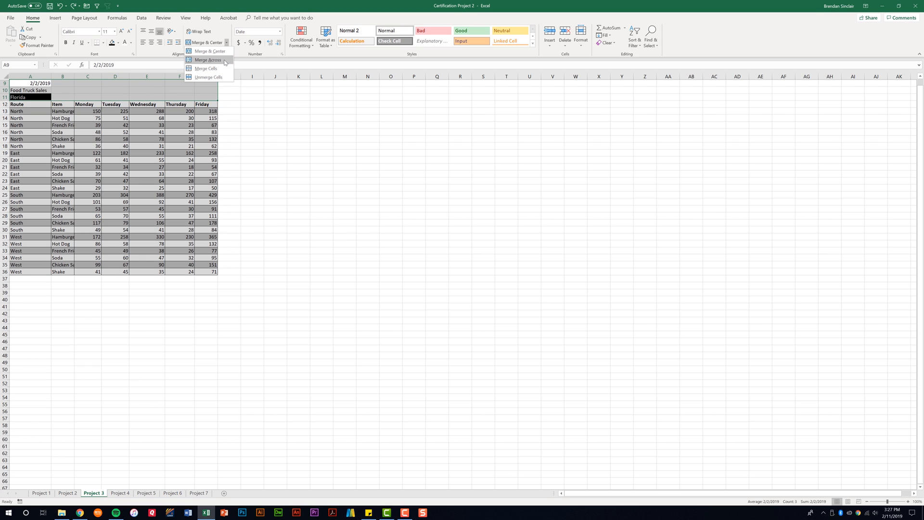
pyautogui.moveTo(208, 60)
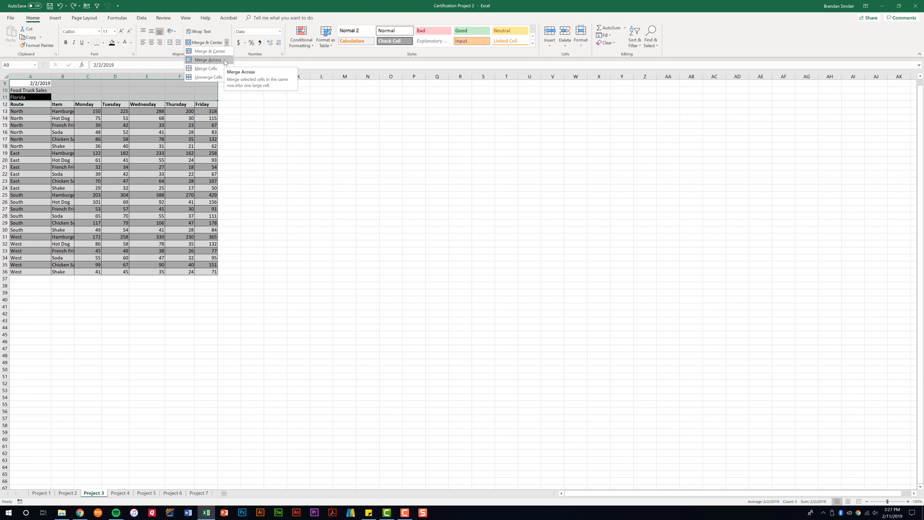
pyautogui.click(207, 59)
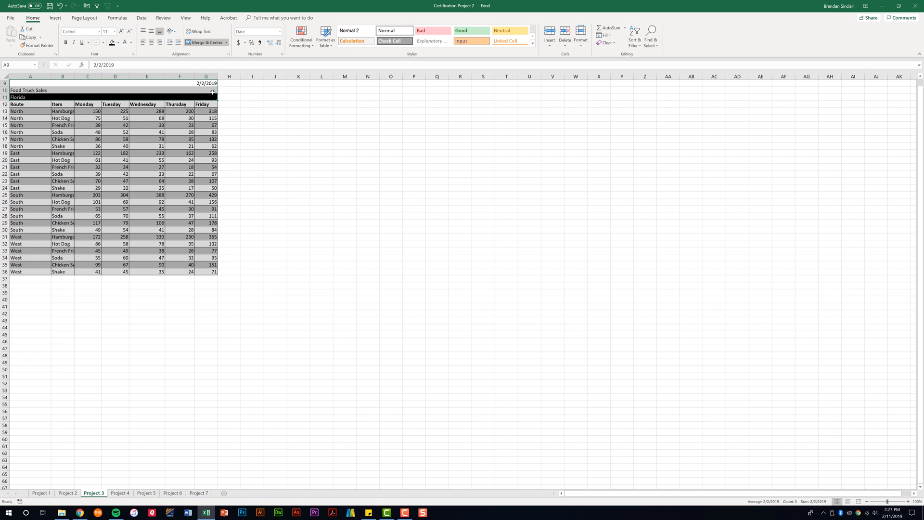
pyautogui.click(30, 90)
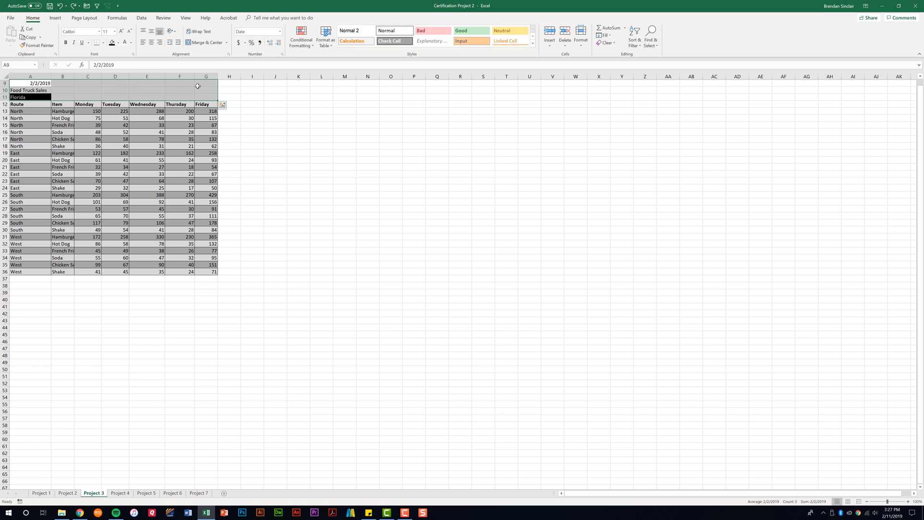
# - Merge Cells on rows 9–11 across A–G, accepting that only 2/2/2019 is kept
pyautogui.click(227, 42)
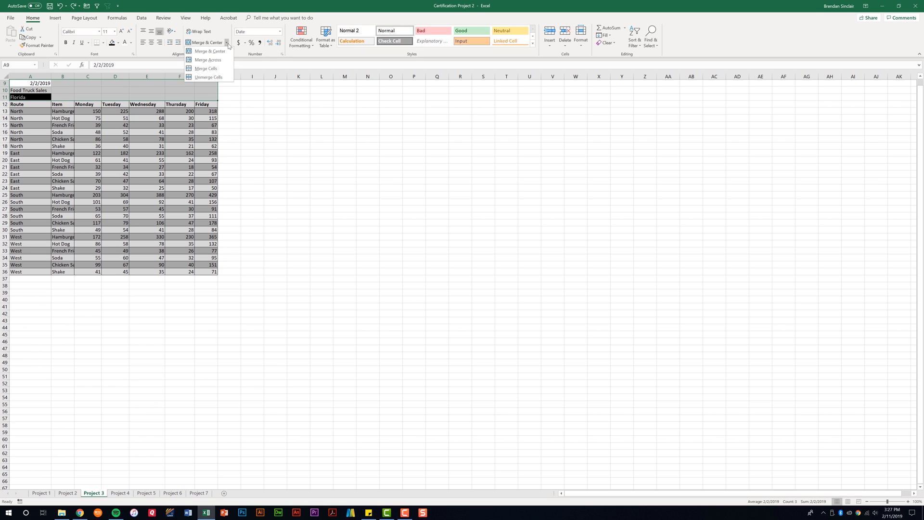
pyautogui.moveTo(206, 67)
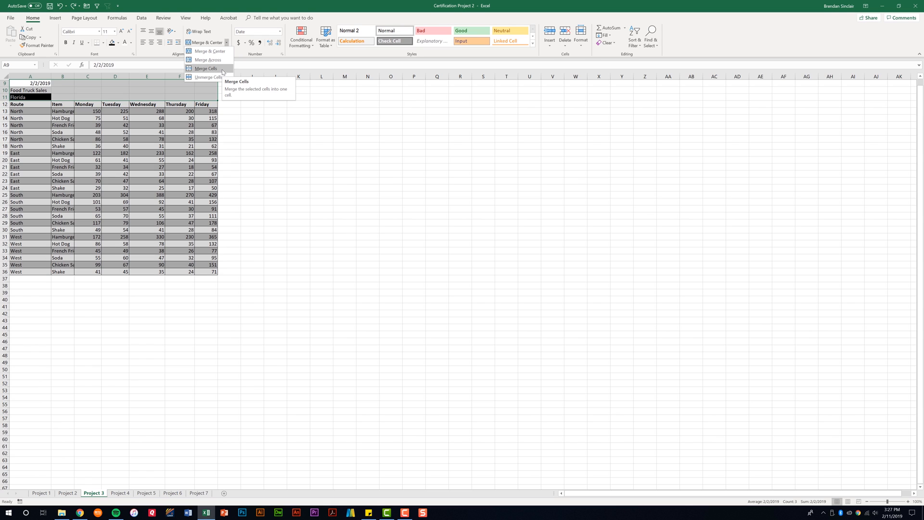
pyautogui.click(206, 68)
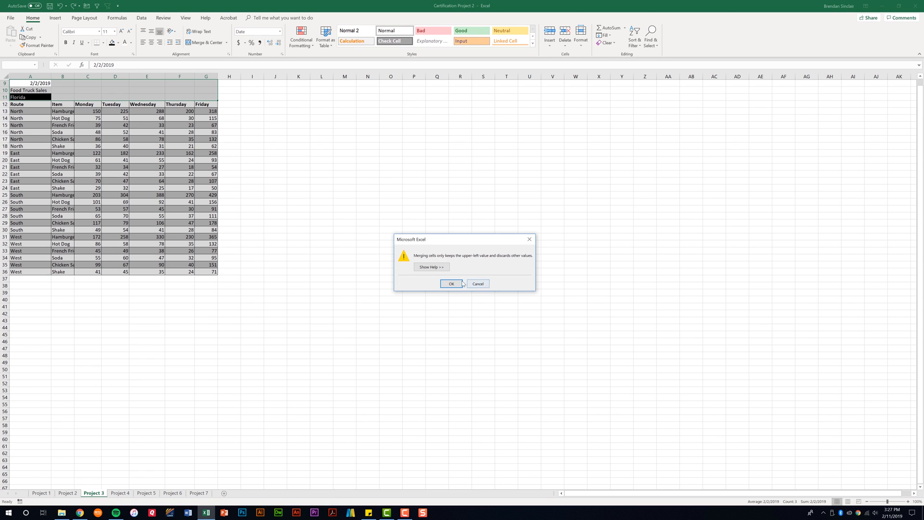
pyautogui.click(450, 283)
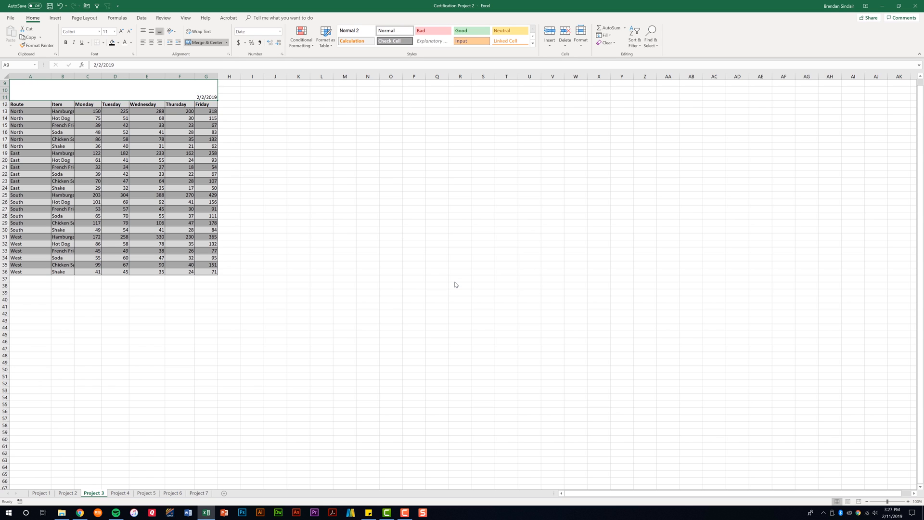
pyautogui.moveTo(47, 81)
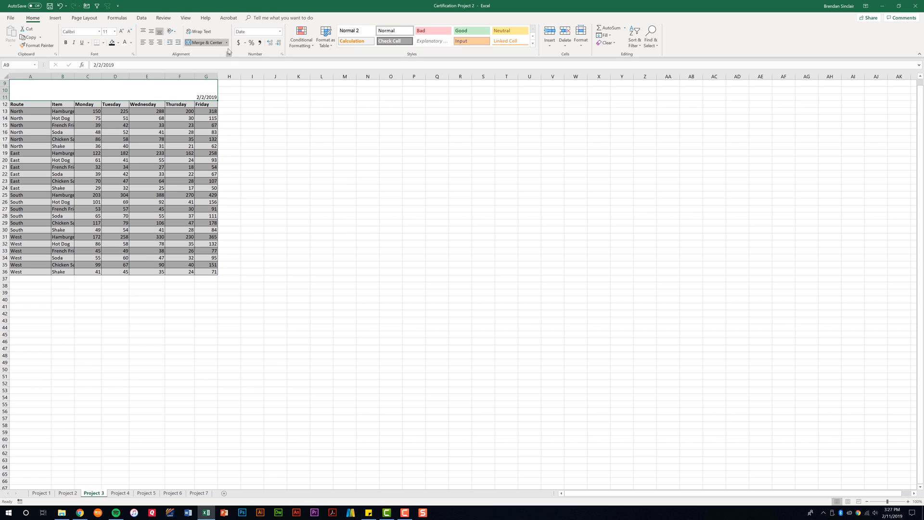
pyautogui.moveTo(206, 41)
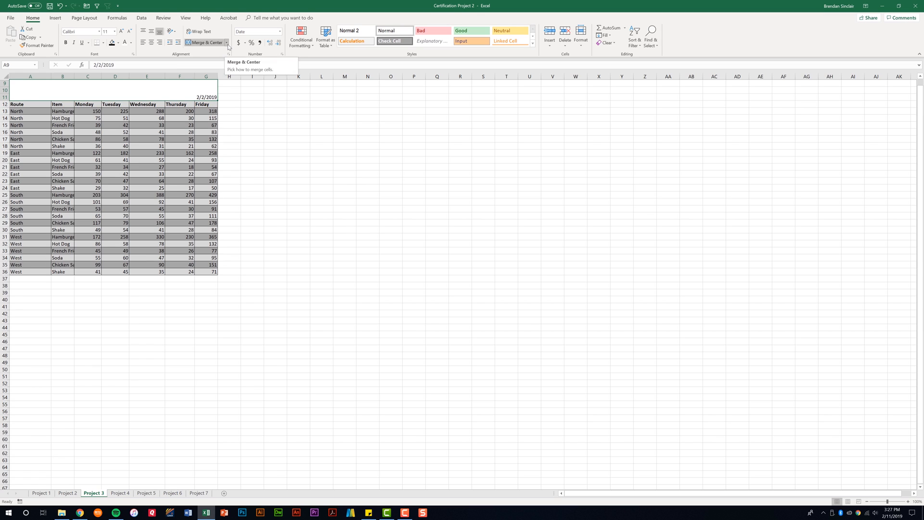
# - Unmerge the title block and undo to restore Food Truck Sales and Florida
pyautogui.click(226, 43)
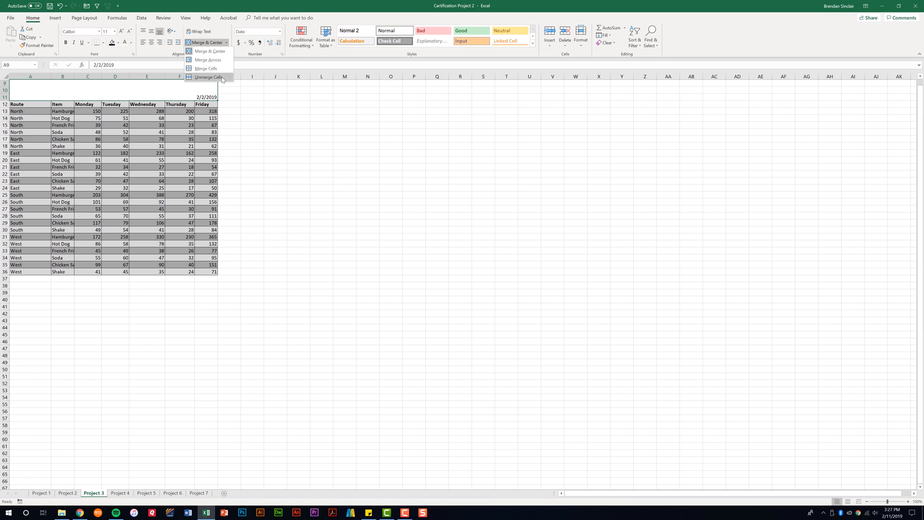
pyautogui.click(208, 77)
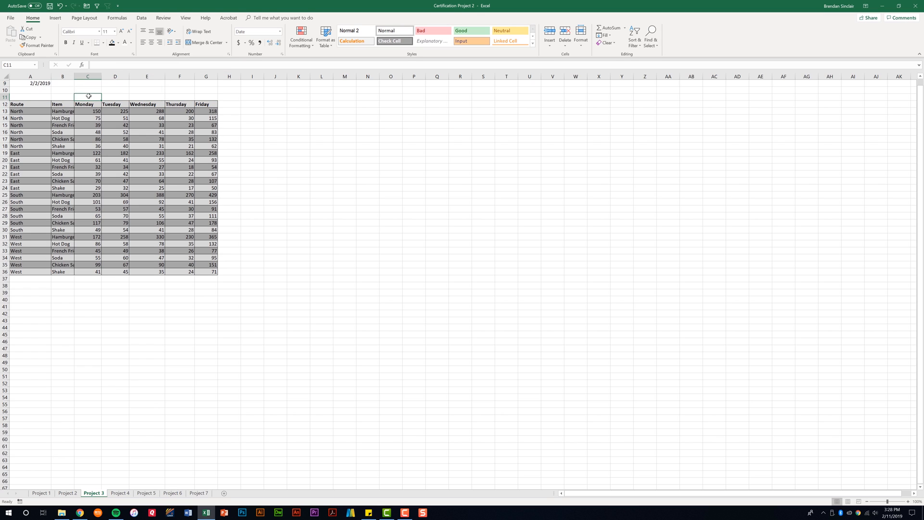
pyautogui.moveTo(39, 96)
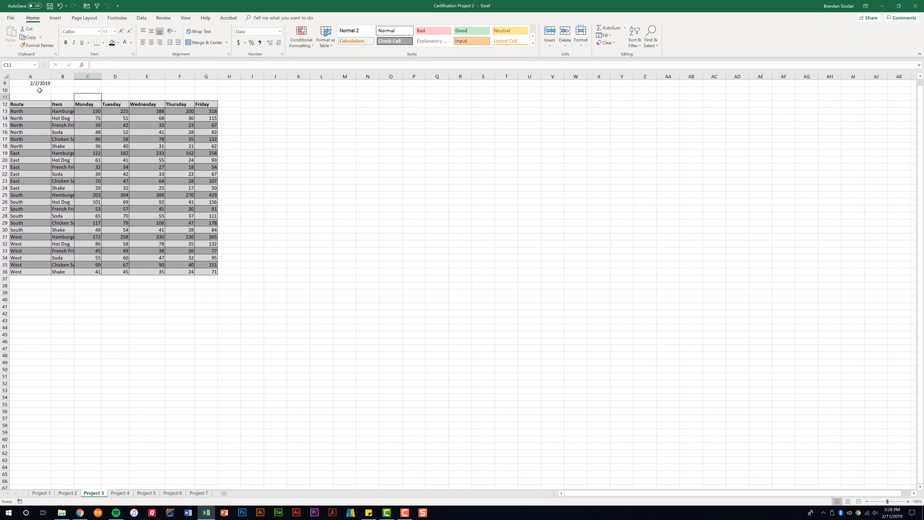
pyautogui.click(206, 96)
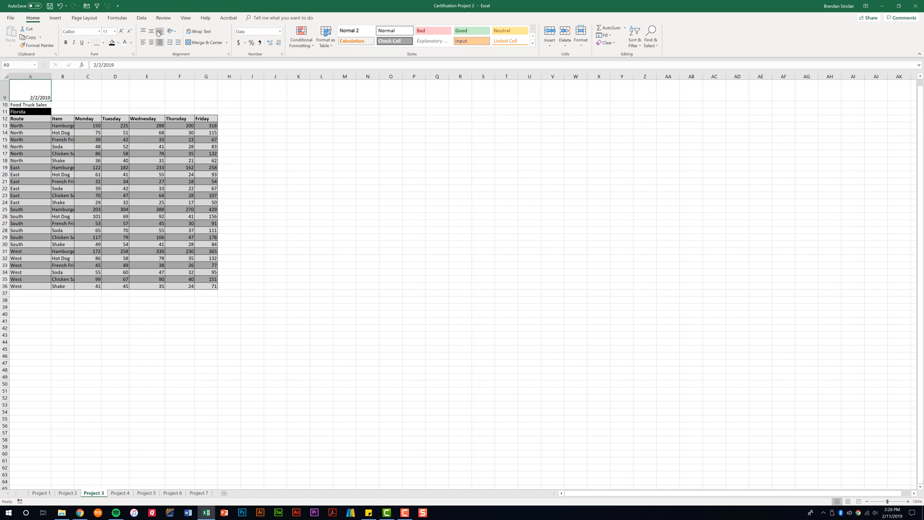
pyautogui.moveTo(142, 31)
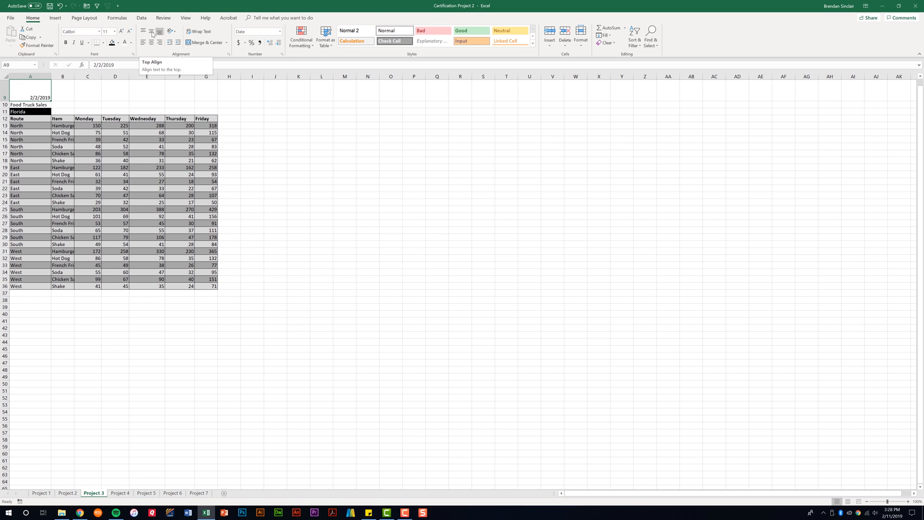
pyautogui.moveTo(159, 31)
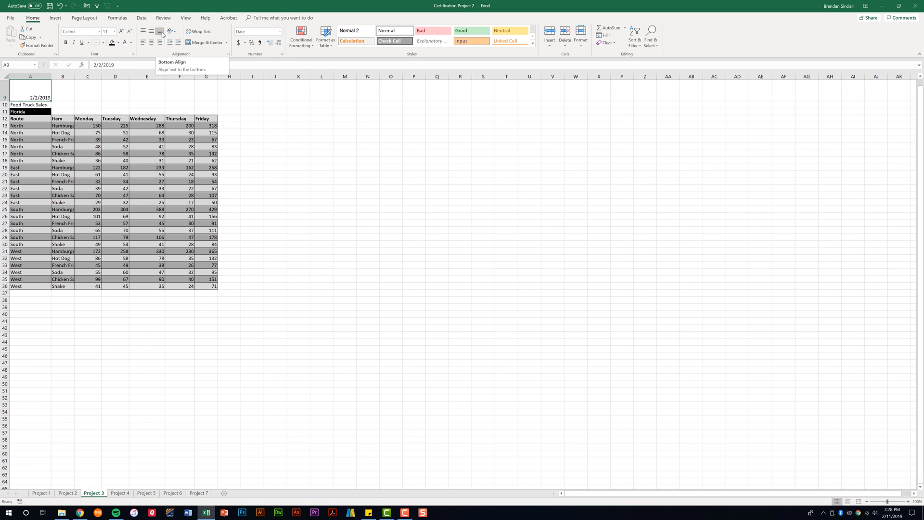
pyautogui.moveTo(143, 42)
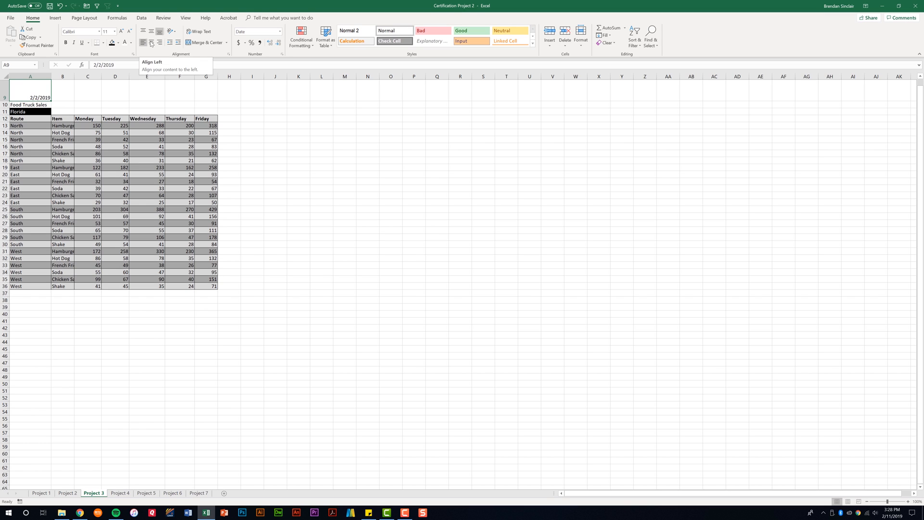
pyautogui.moveTo(159, 41)
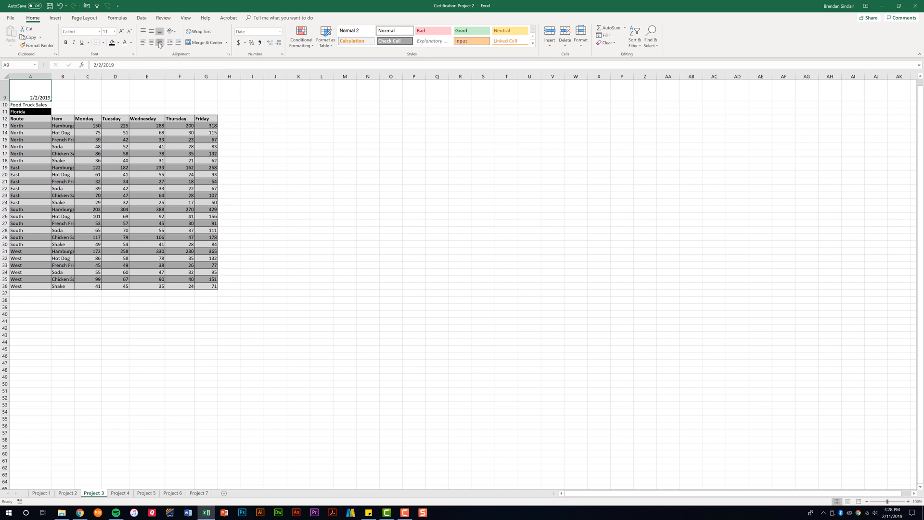
pyautogui.moveTo(160, 43)
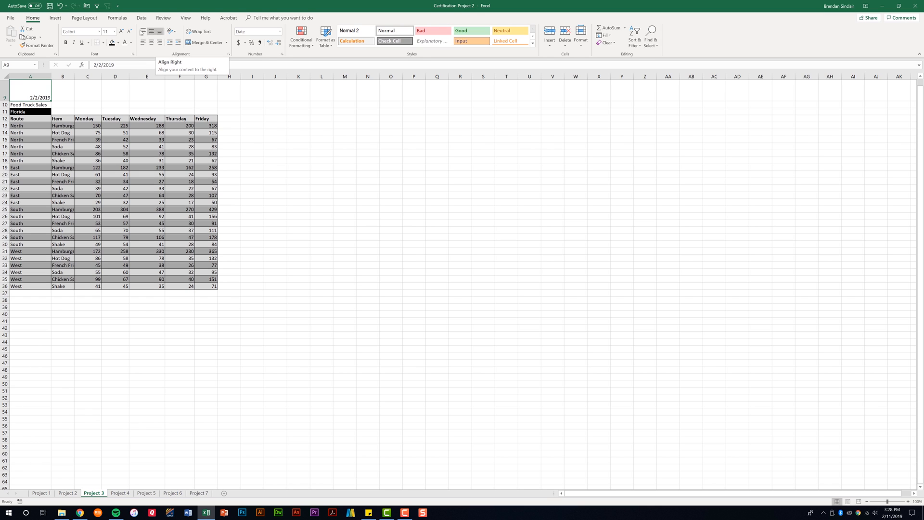
pyautogui.moveTo(172, 54)
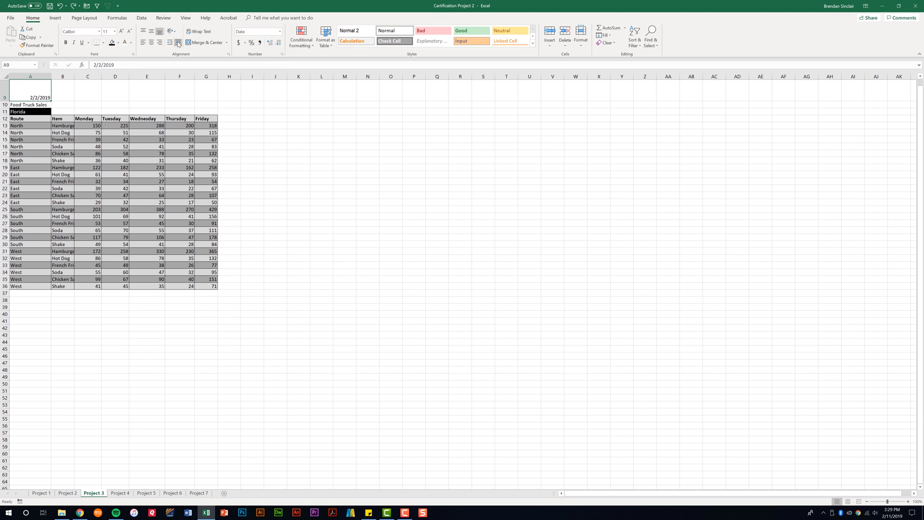
pyautogui.click(179, 42)
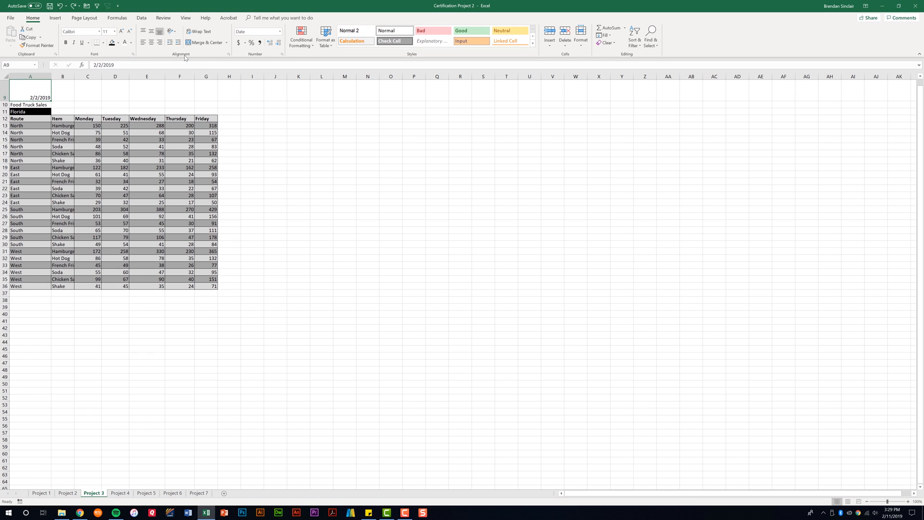
pyautogui.moveTo(229, 56)
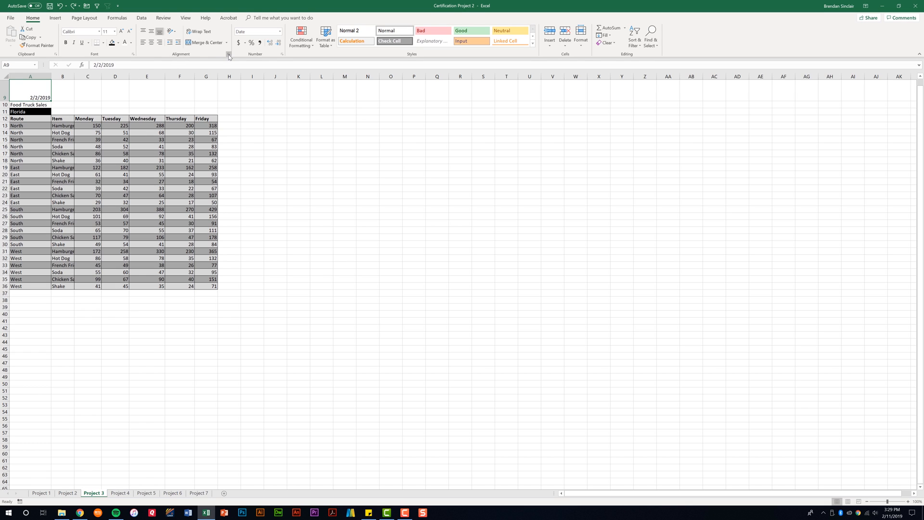
pyautogui.click(229, 54)
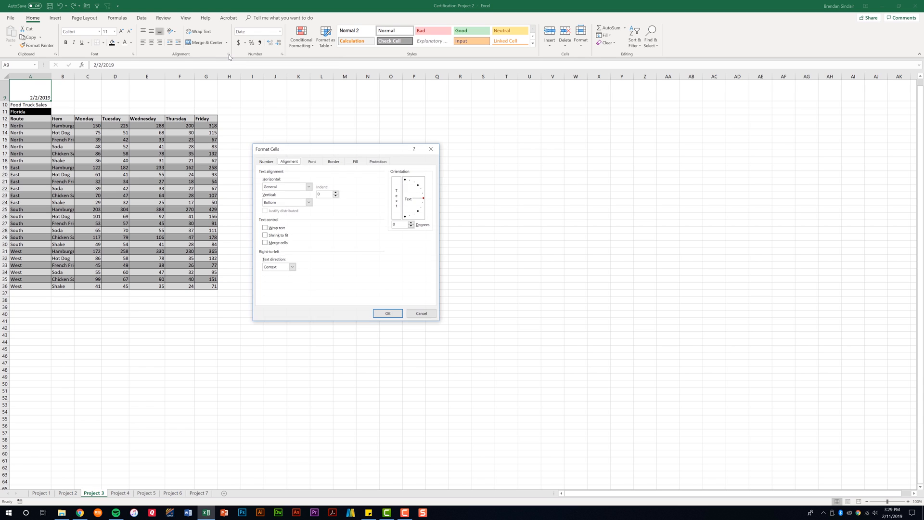
pyautogui.moveTo(325, 148); pyautogui.dragTo(324, 106)
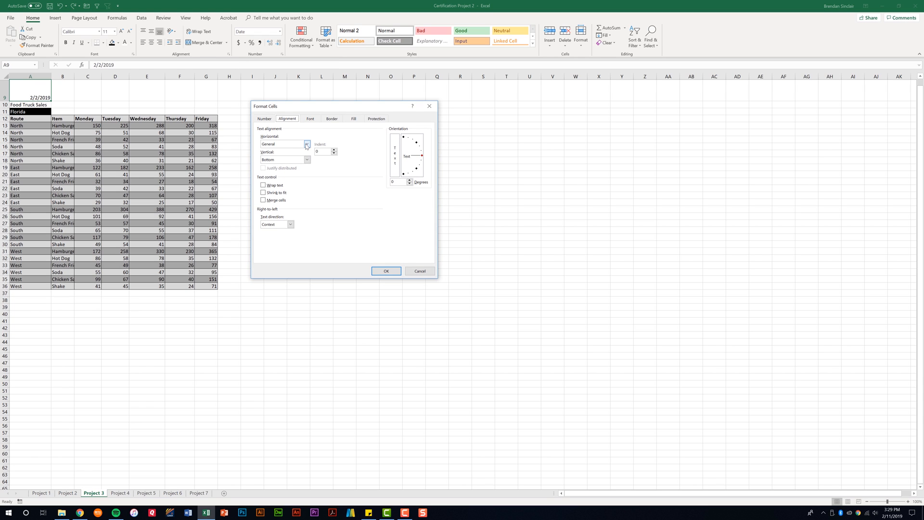
pyautogui.click(306, 145)
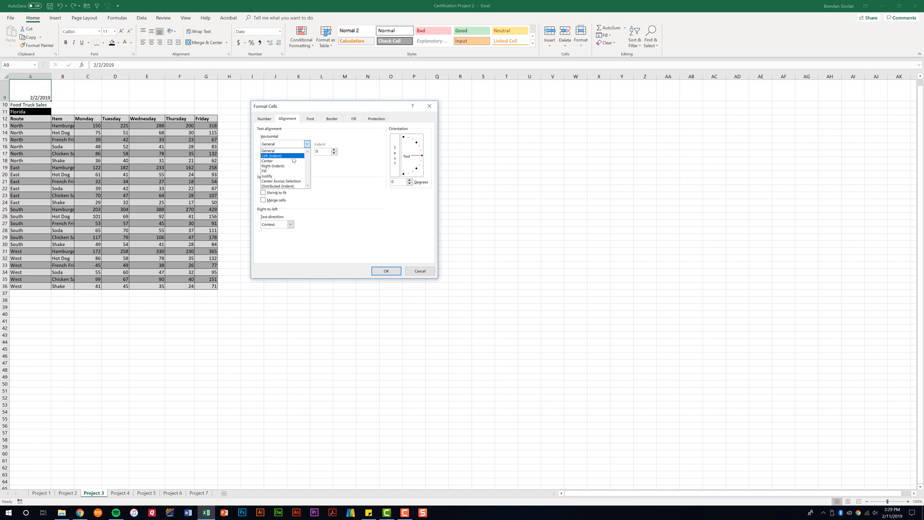
pyautogui.click(268, 151)
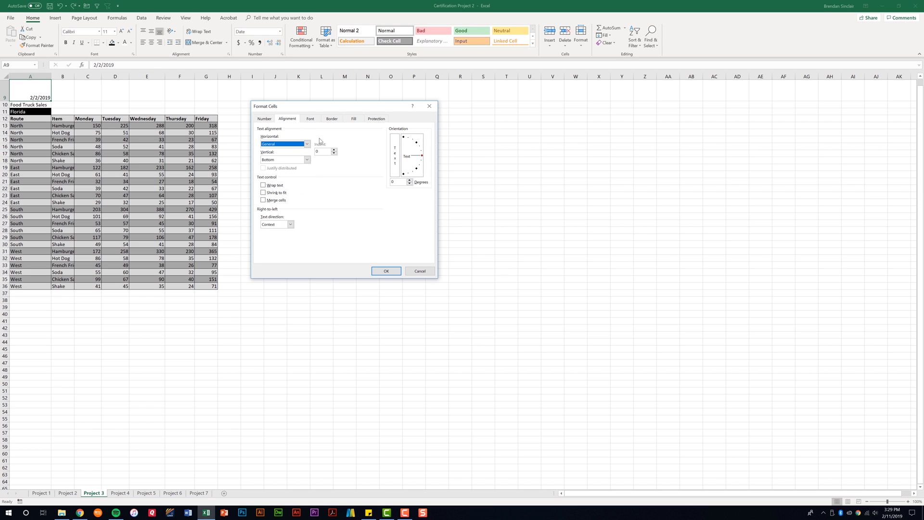
pyautogui.moveTo(331, 165)
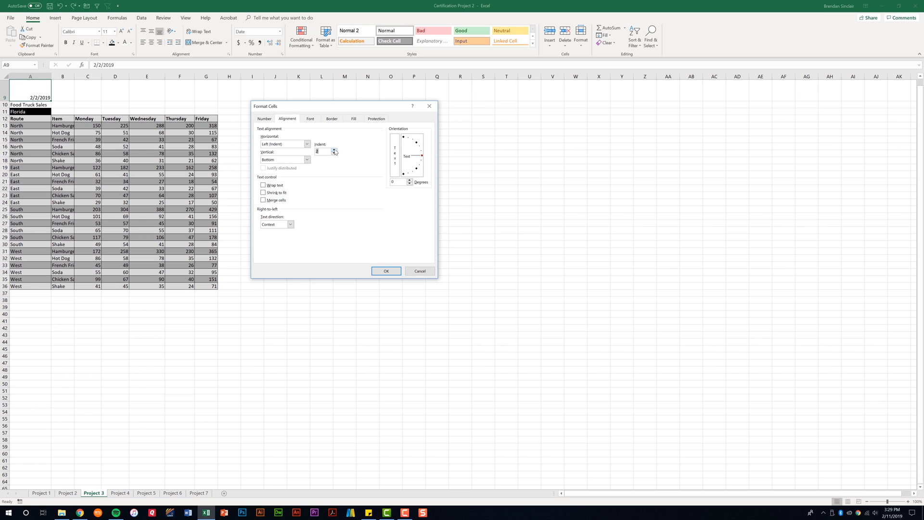
pyautogui.click(334, 153)
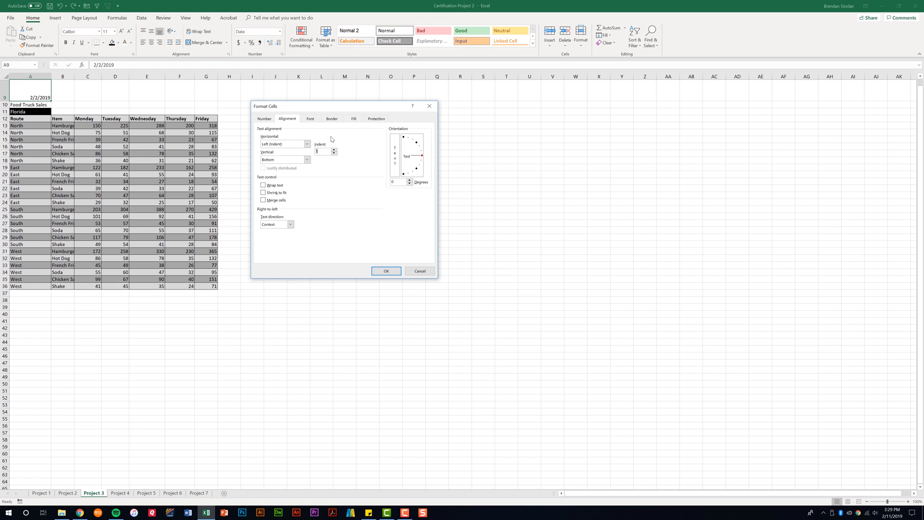
pyautogui.moveTo(168, 48)
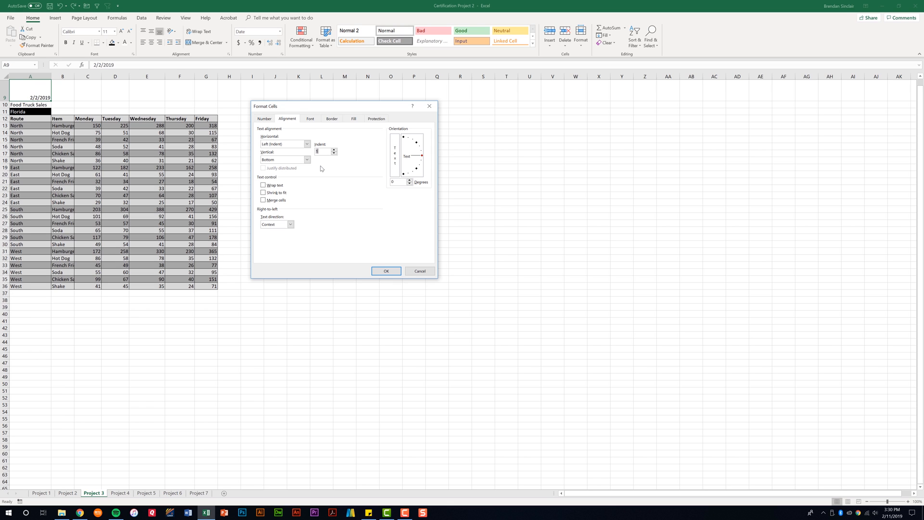
pyautogui.click(386, 271)
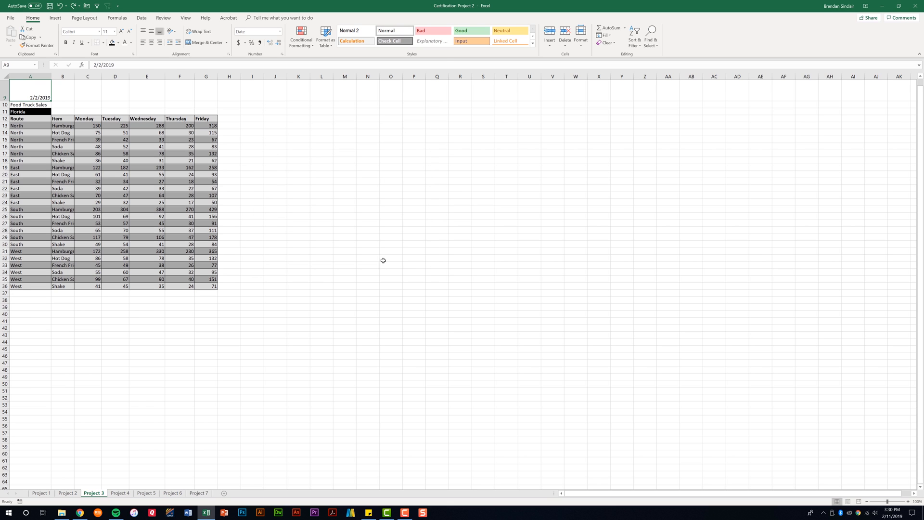
# - Paint Florida's black formatting across row 11 and merge and centre it across A–G
pyautogui.click(30, 104)
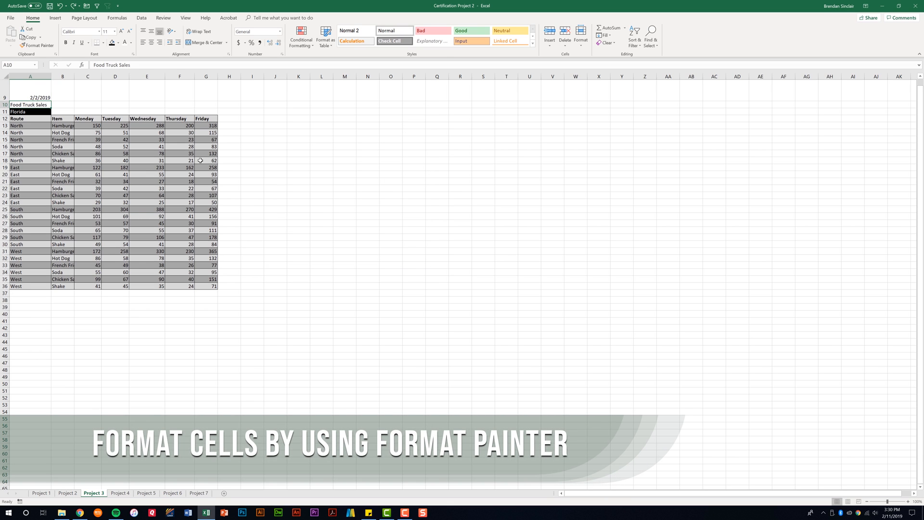
pyautogui.moveTo(67, 174)
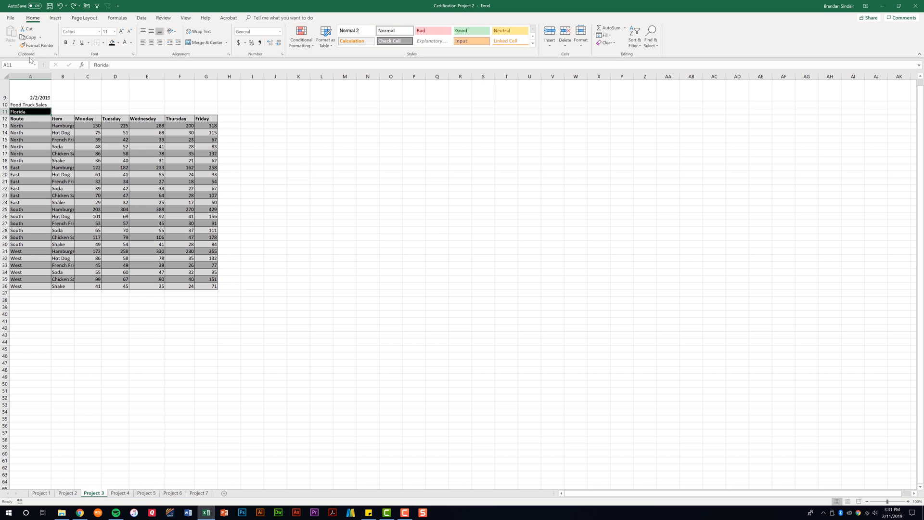
pyautogui.moveTo(38, 45)
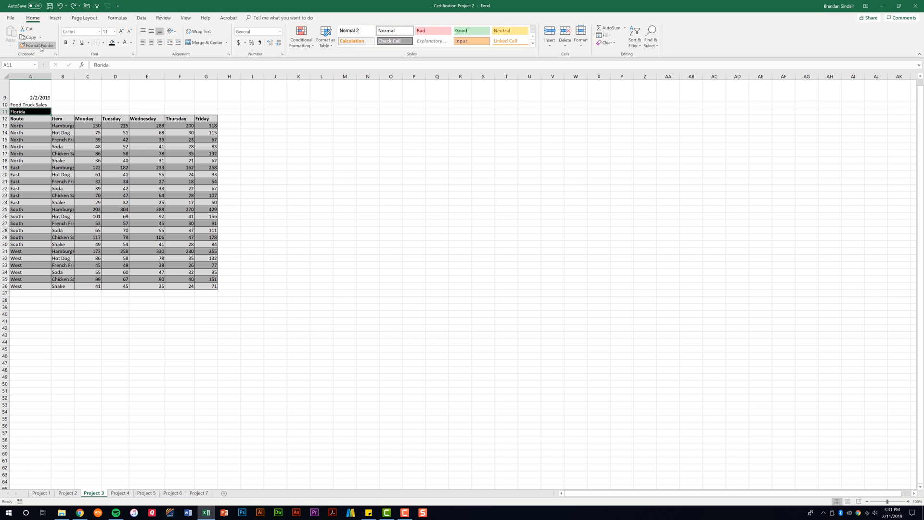
pyautogui.click(38, 45)
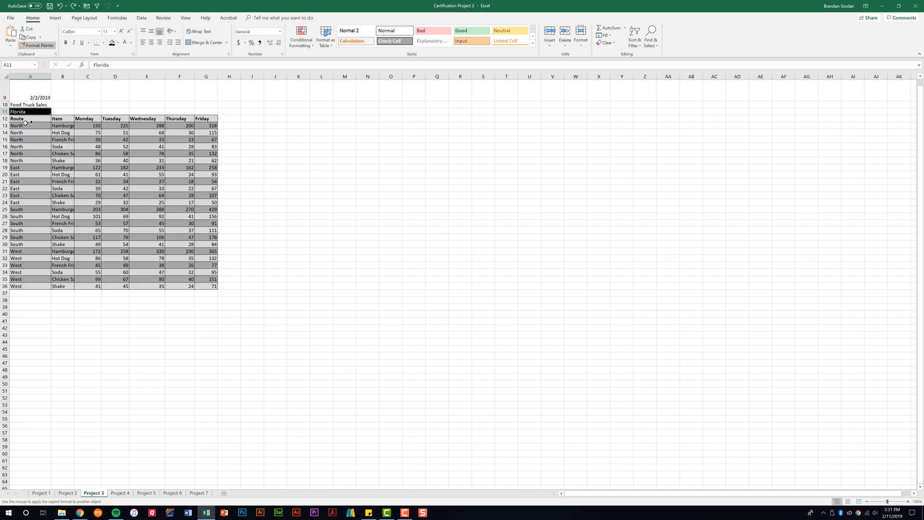
pyautogui.click(30, 104)
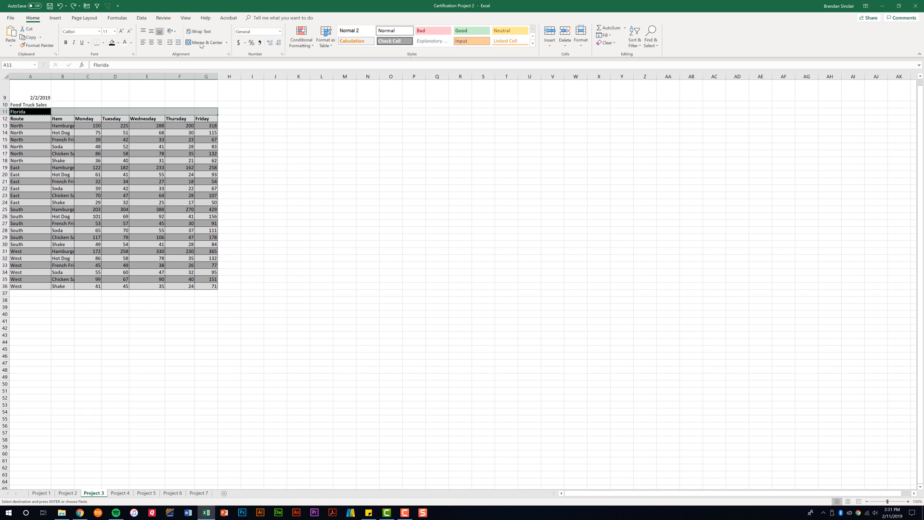
pyautogui.click(204, 42)
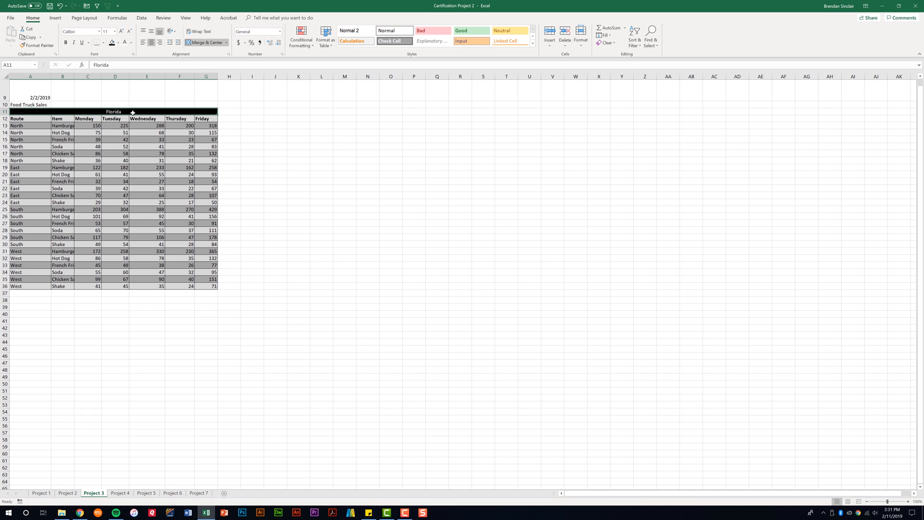
# - Paint the merged Florida row's format onto the Food Truck Sales row
pyautogui.click(36, 46)
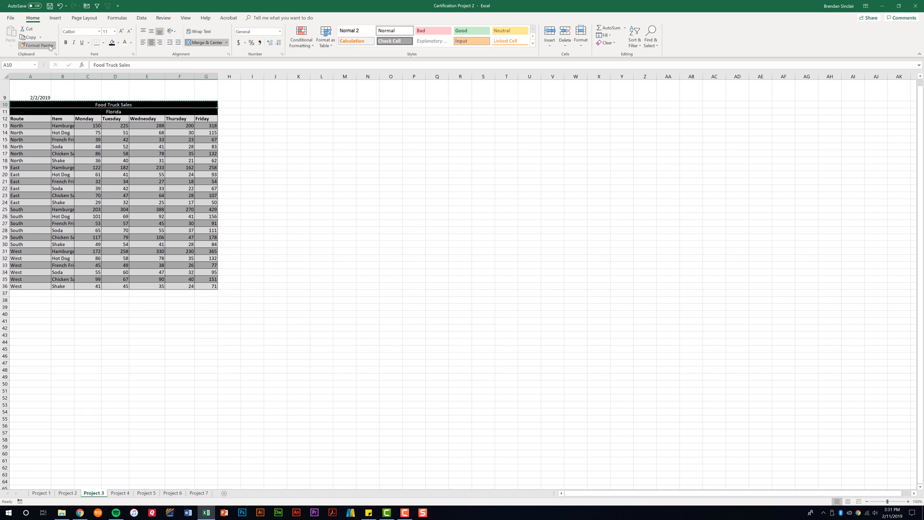
pyautogui.click(37, 45)
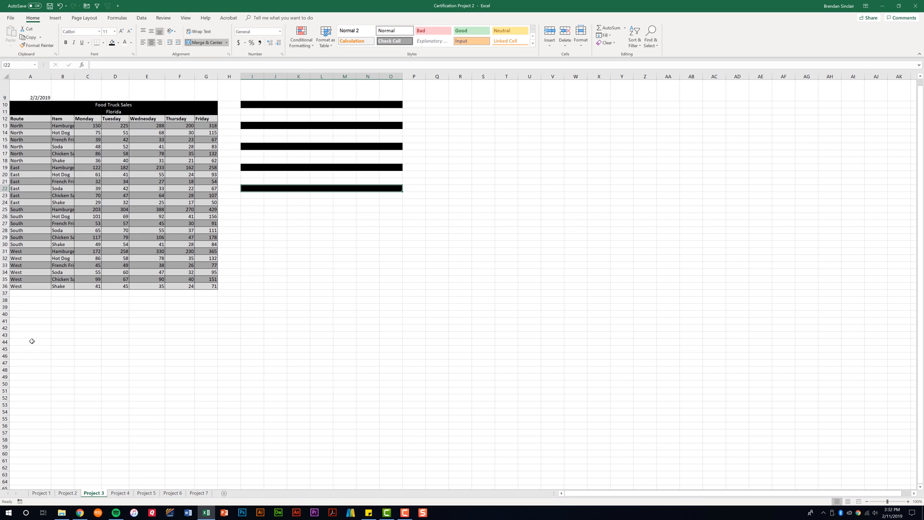
pyautogui.moveTo(111, 171)
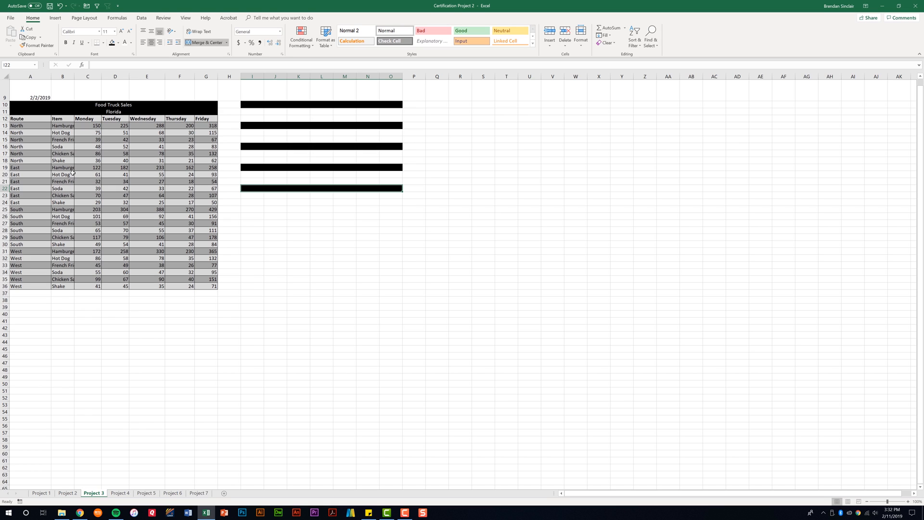
# - Wrap text in the whole Item column B so long names show on two lines
pyautogui.click(63, 76)
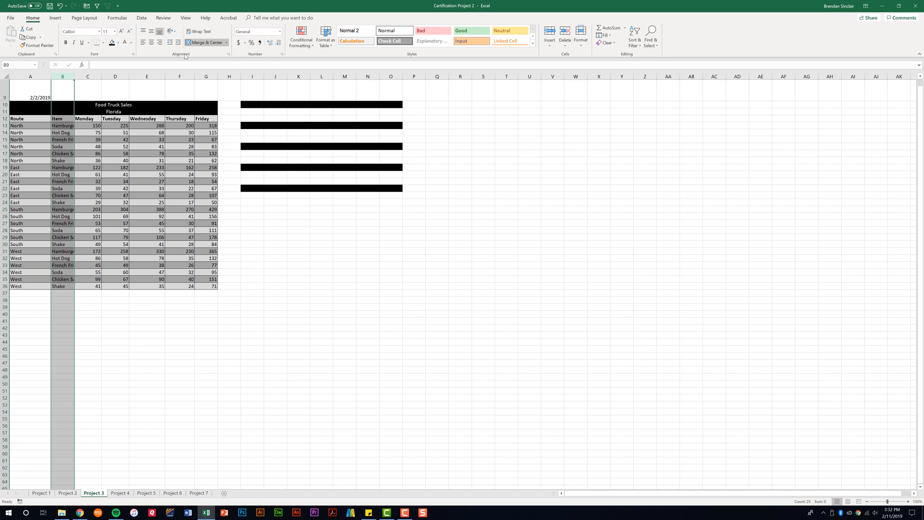
pyautogui.moveTo(199, 31)
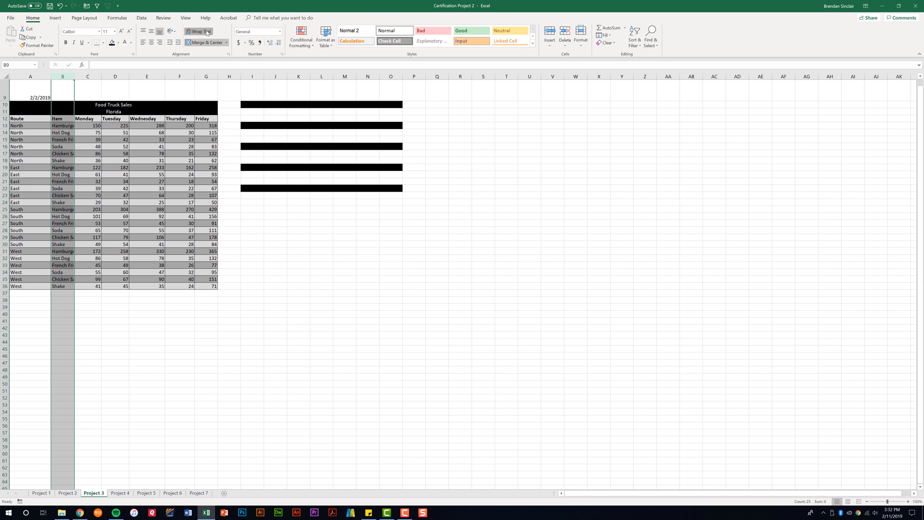
pyautogui.click(199, 31)
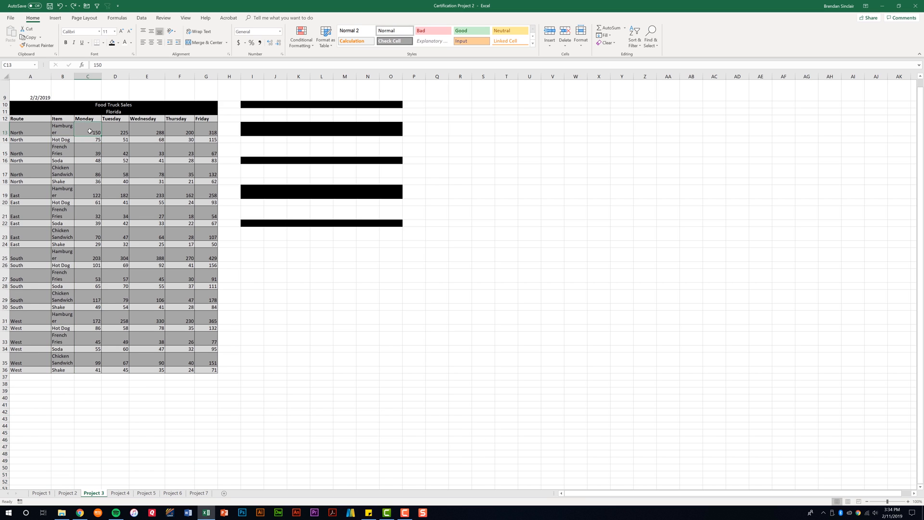
pyautogui.moveTo(138, 120)
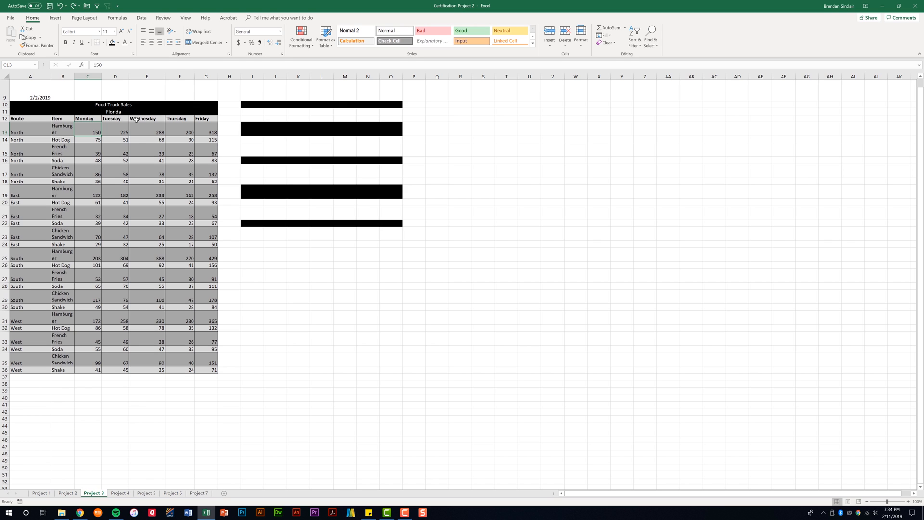
# - Format C13's 150 as currency and remove both decimal places to show $150
pyautogui.click(282, 31)
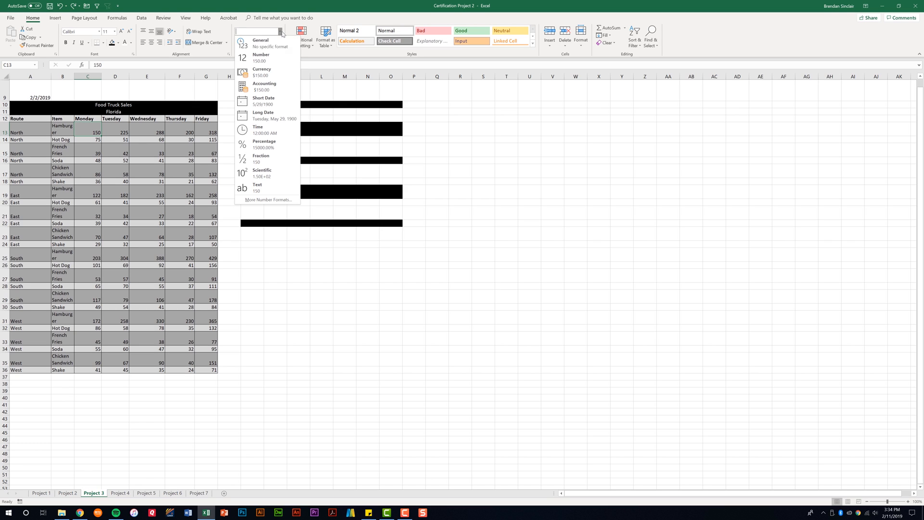
pyautogui.moveTo(261, 73)
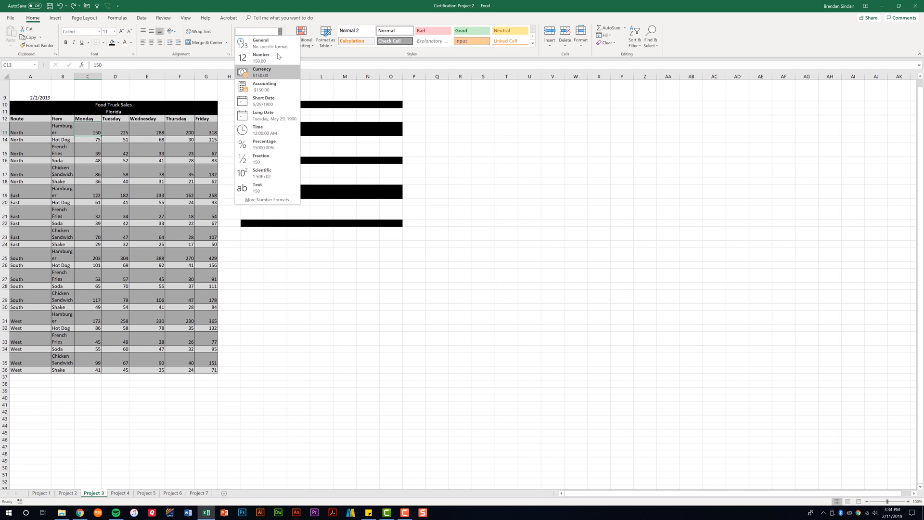
pyautogui.moveTo(280, 81)
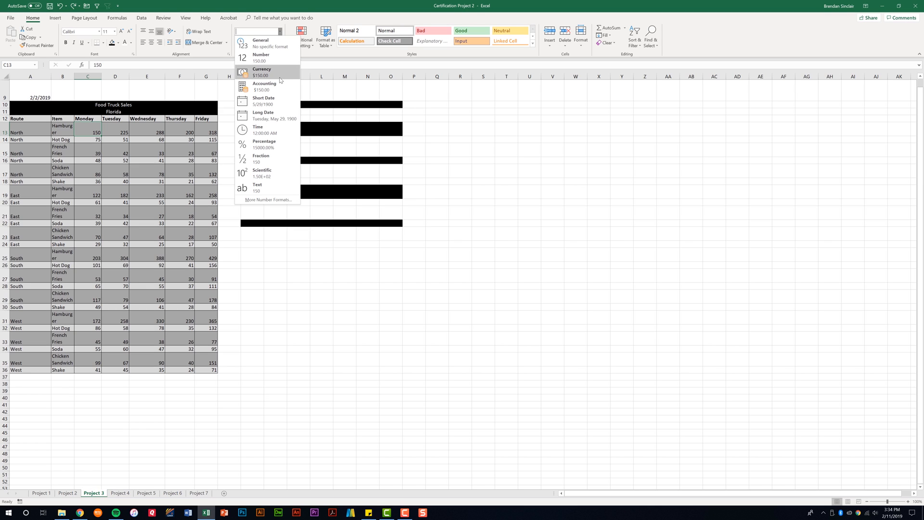
pyautogui.click(262, 72)
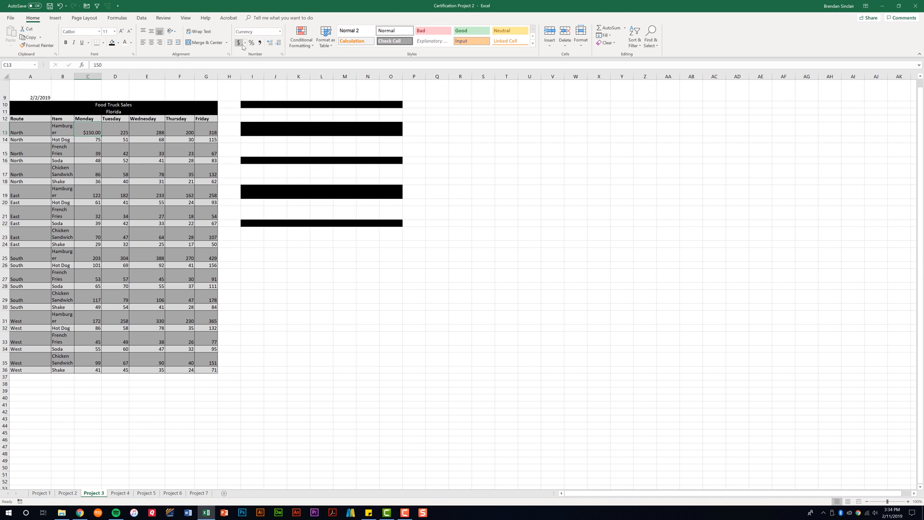
pyautogui.click(244, 43)
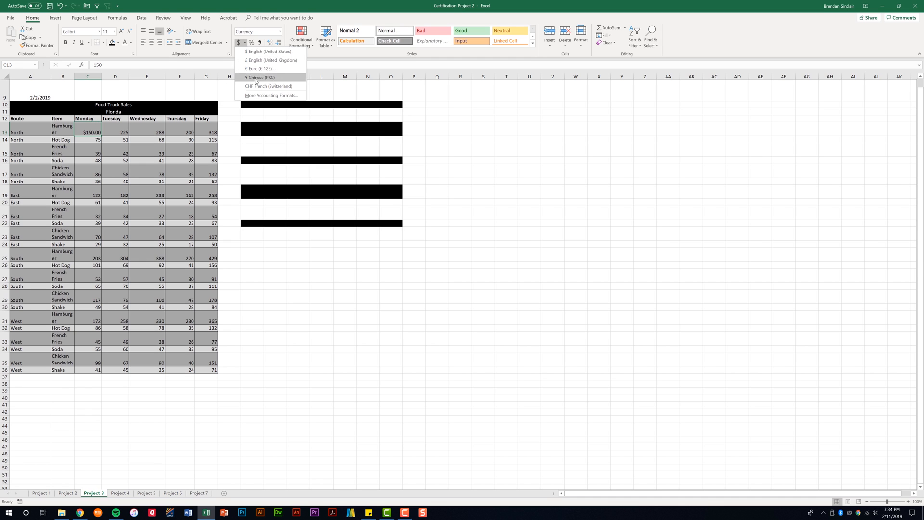
pyautogui.moveTo(289, 77)
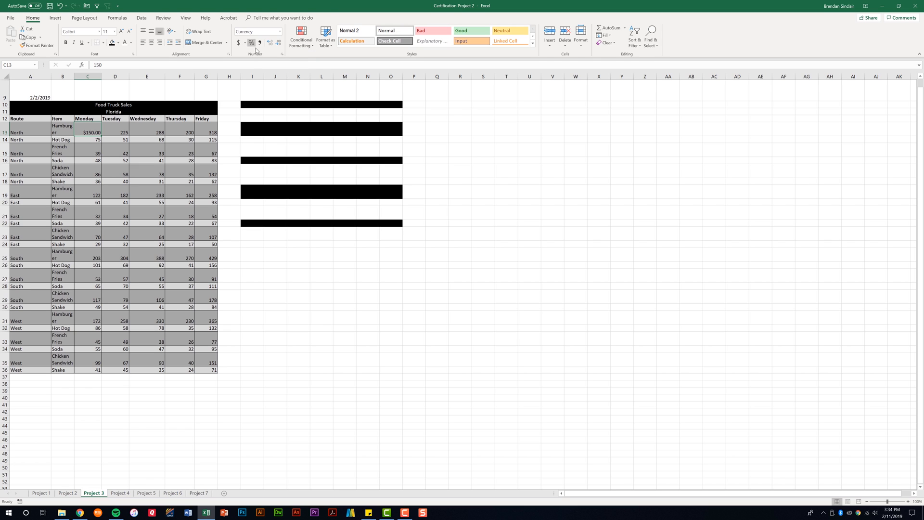
pyautogui.moveTo(265, 48)
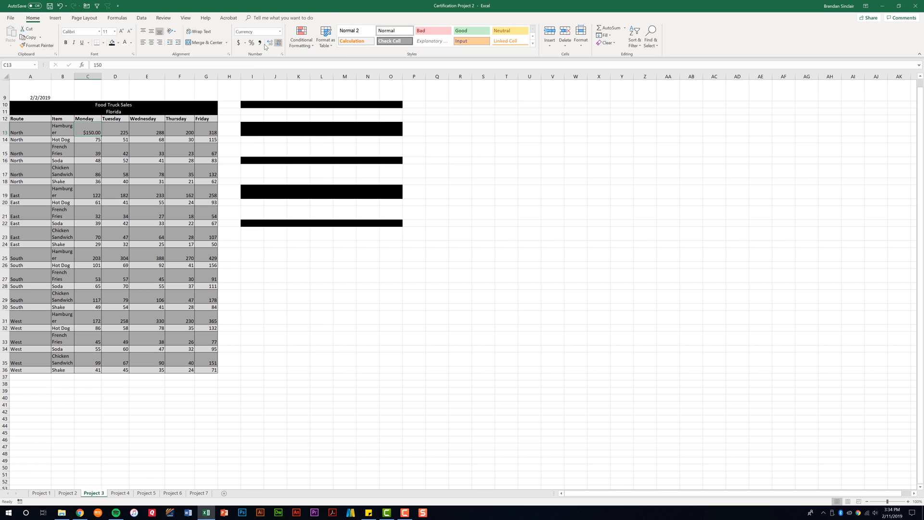
pyautogui.moveTo(277, 41)
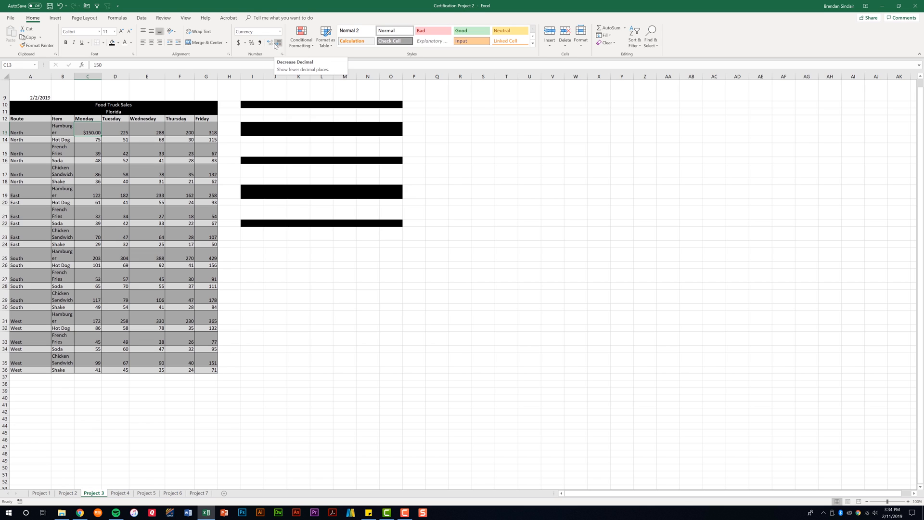
pyautogui.click(277, 43)
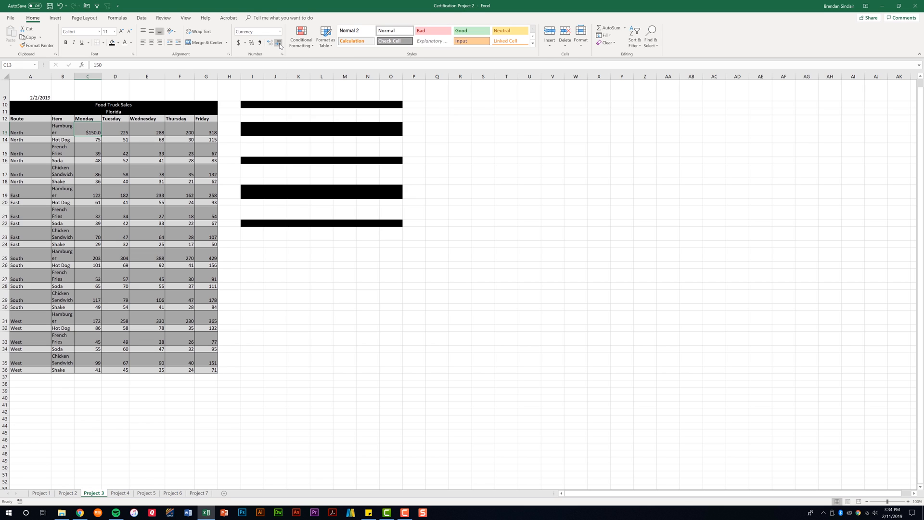
pyautogui.click(270, 43)
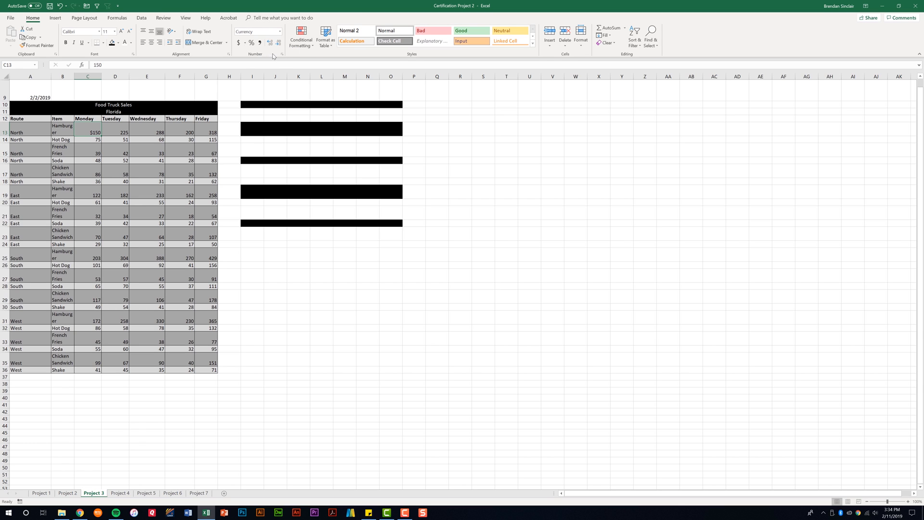
pyautogui.click(282, 54)
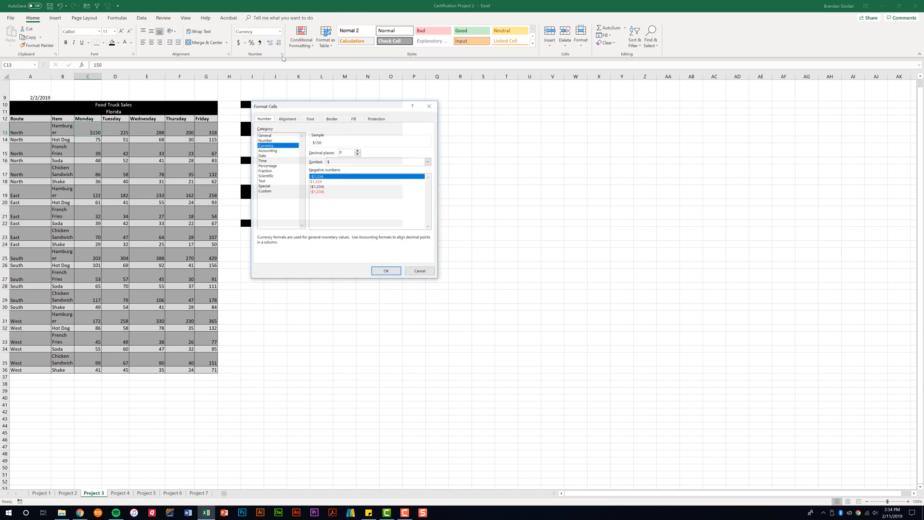
pyautogui.moveTo(350, 144)
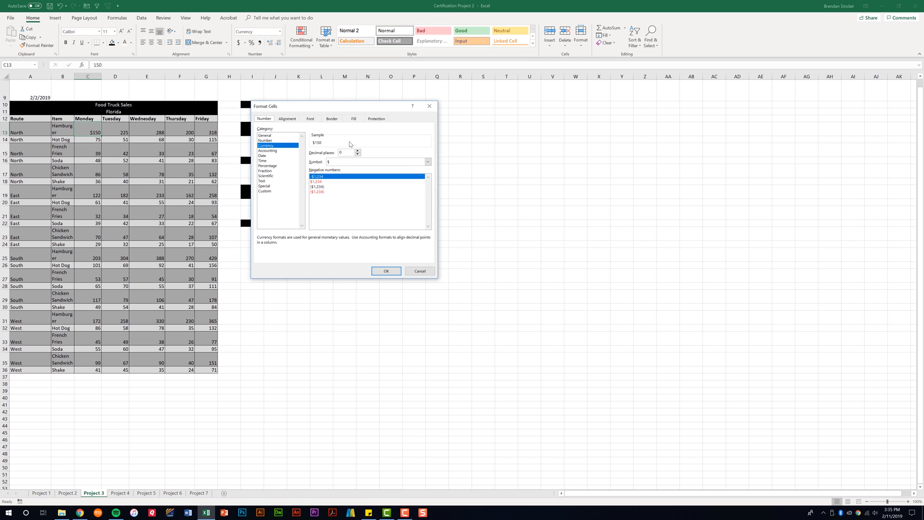
pyautogui.moveTo(352, 153)
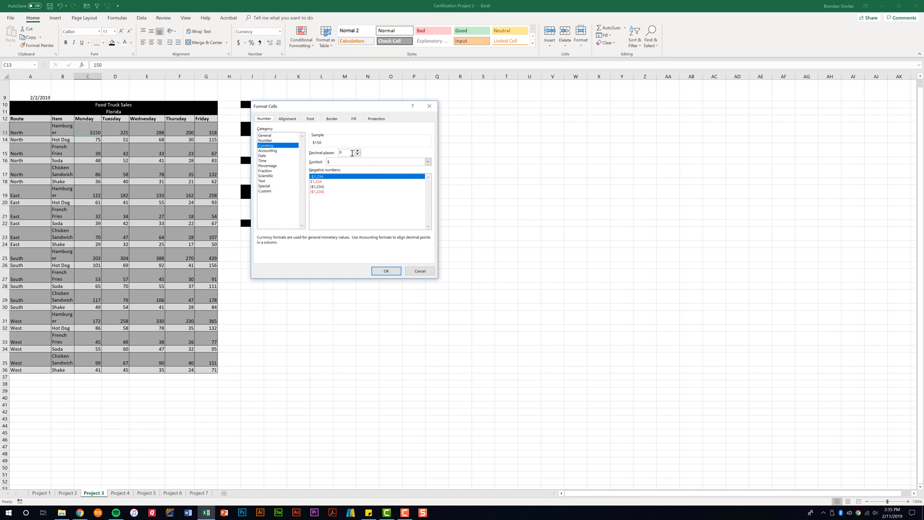
pyautogui.click(356, 151)
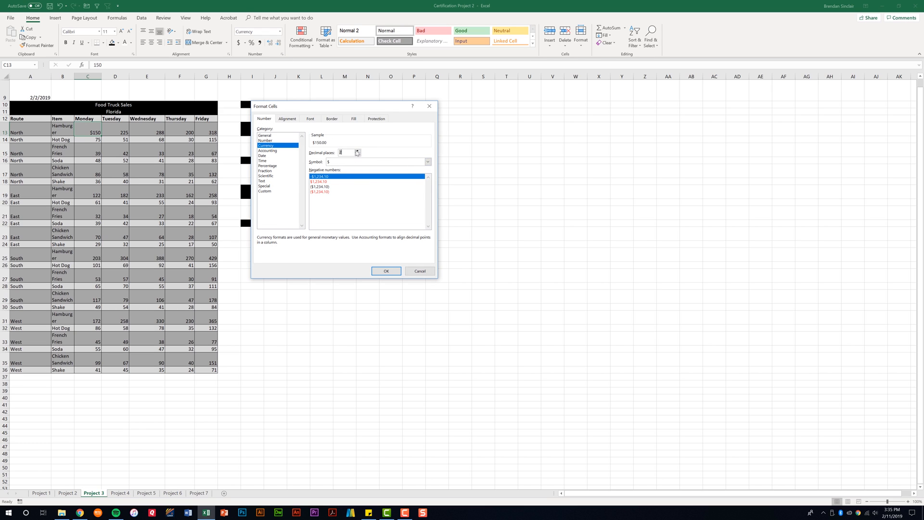
pyautogui.click(357, 150)
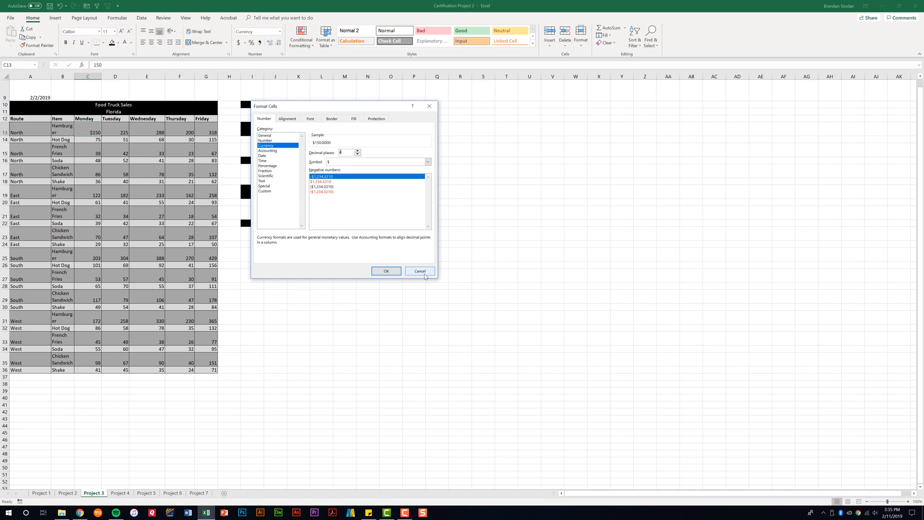
pyautogui.click(420, 270)
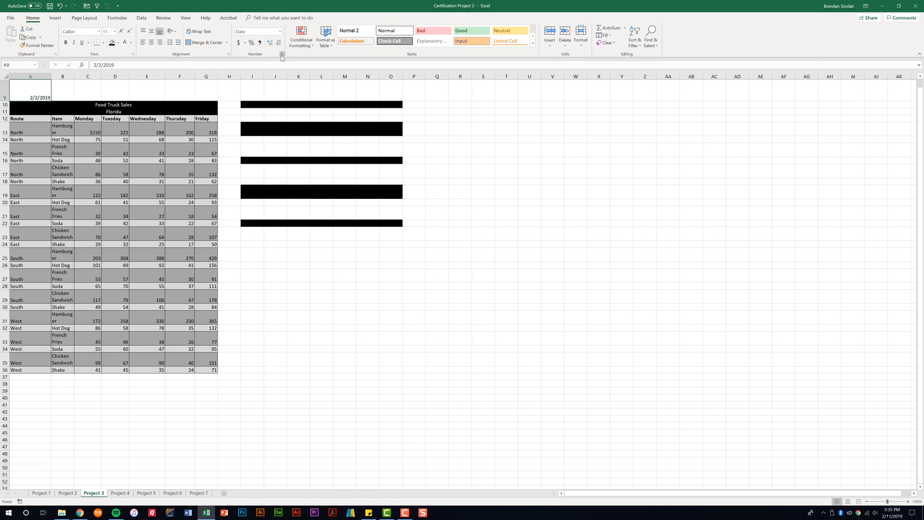
# - Give the A9 date the short 3/14 date type so it reads 2/2
pyautogui.click(282, 54)
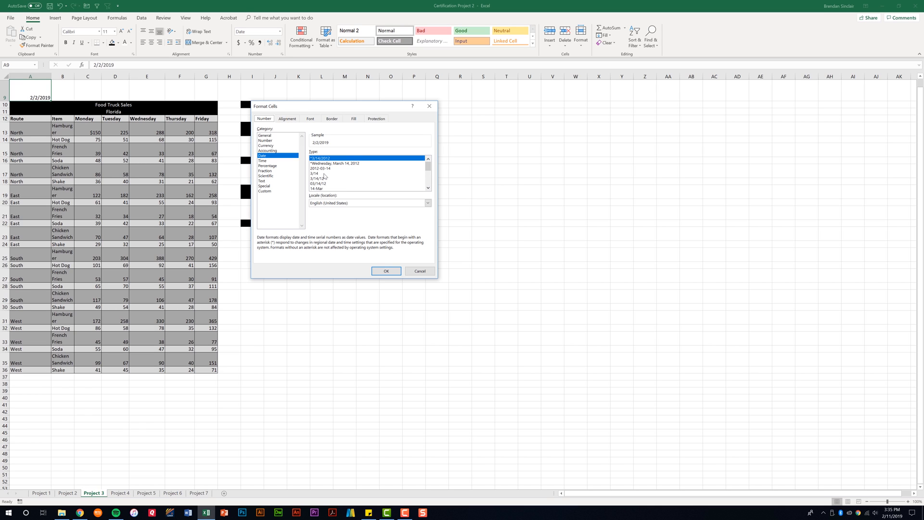
pyautogui.click(318, 173)
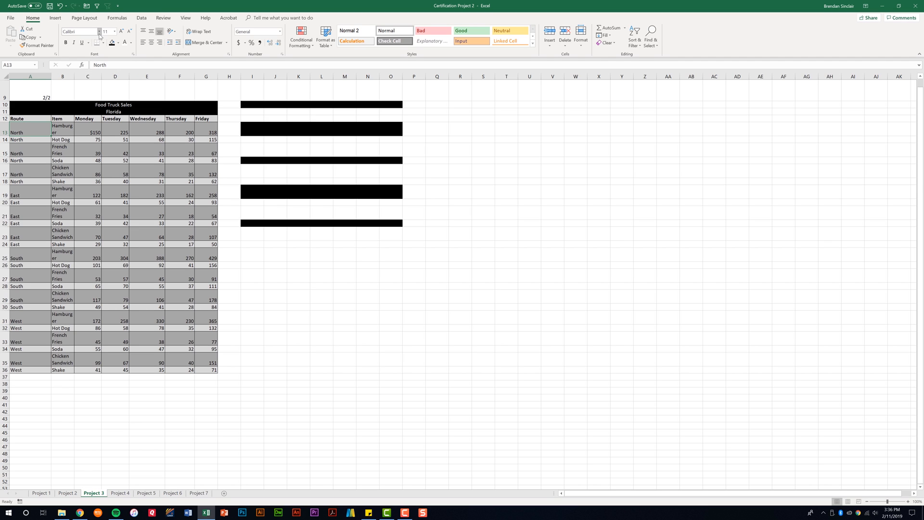
# - Set North in A13 to Times New Roman size 18, bold italic, with a blue fill
pyautogui.click(98, 31)
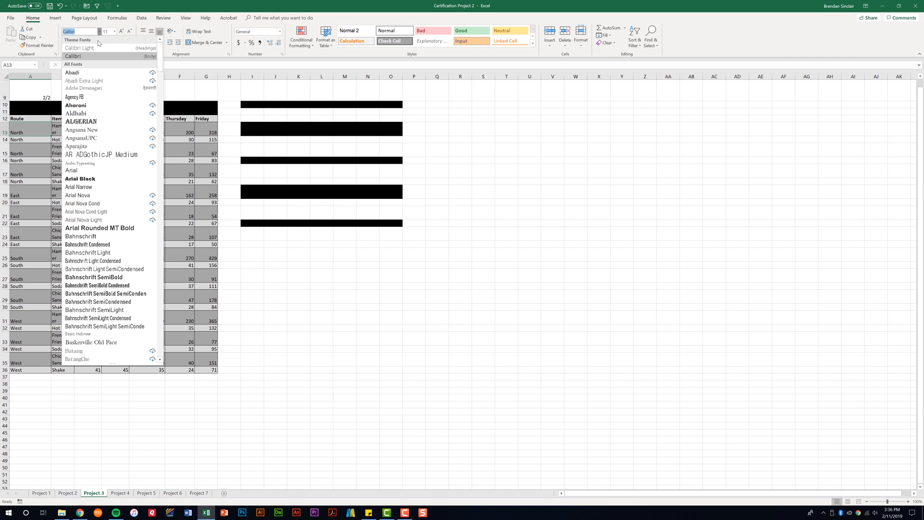
pyautogui.scroll(-3)
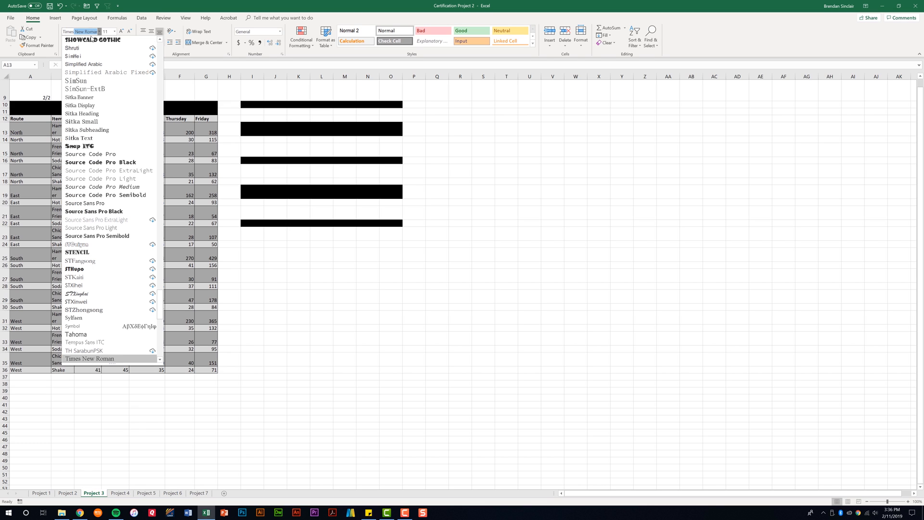
pyautogui.click(88, 358)
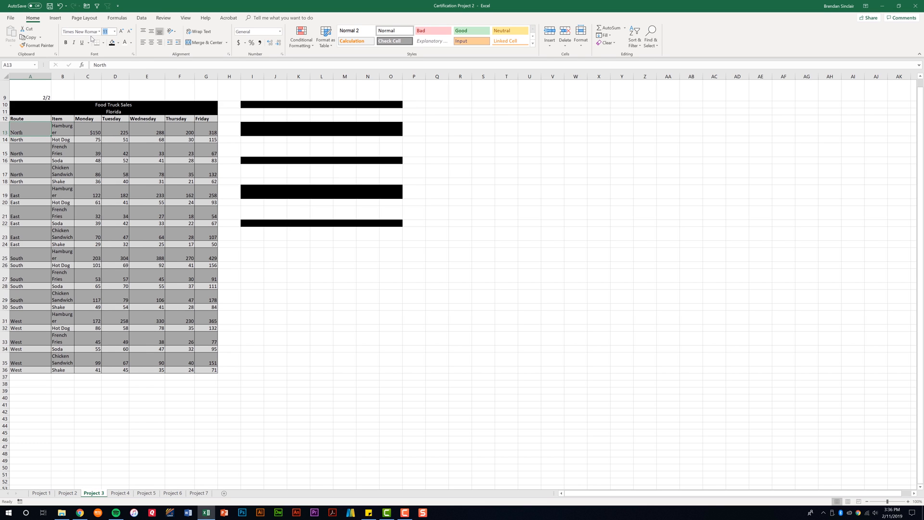
pyautogui.click(108, 31)
pyautogui.write('18')
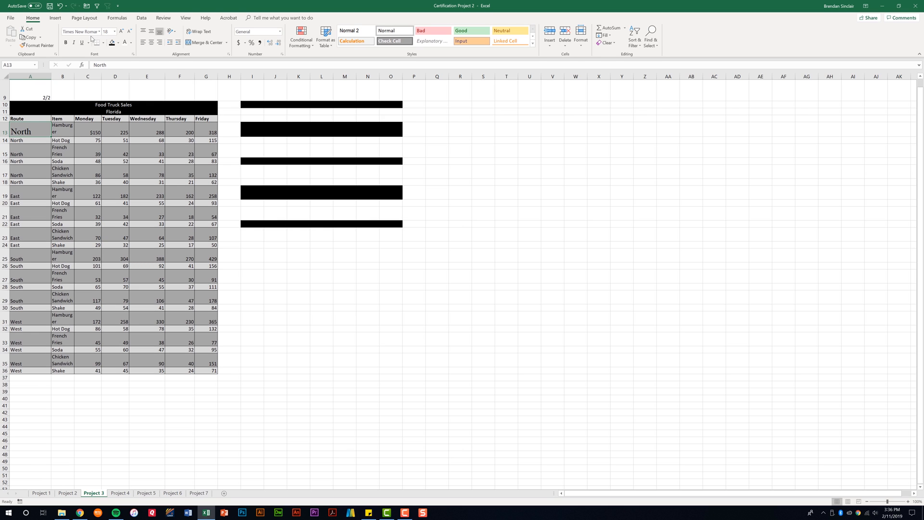
pyautogui.click(65, 43)
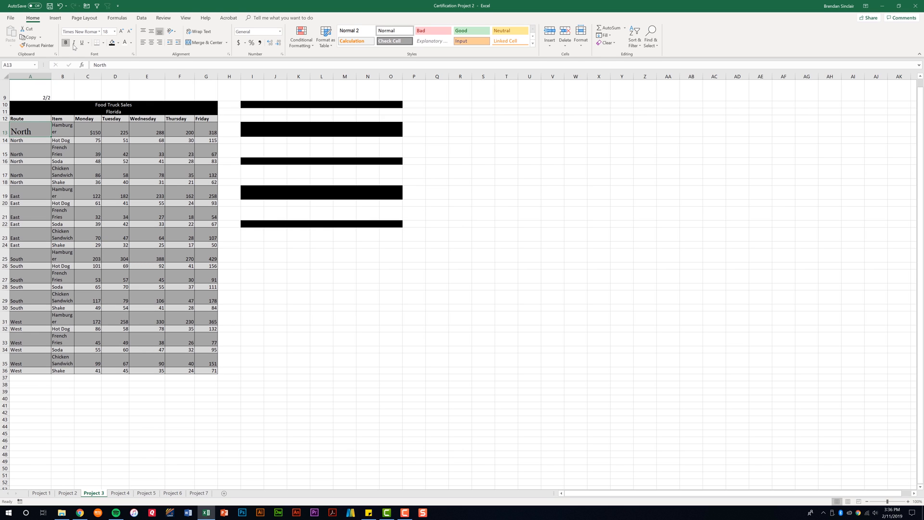
pyautogui.click(88, 42)
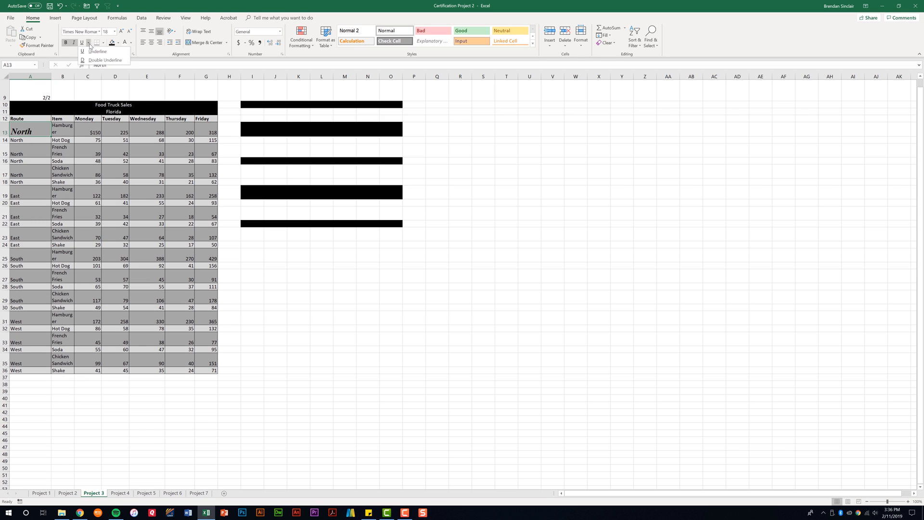
pyautogui.click(124, 42)
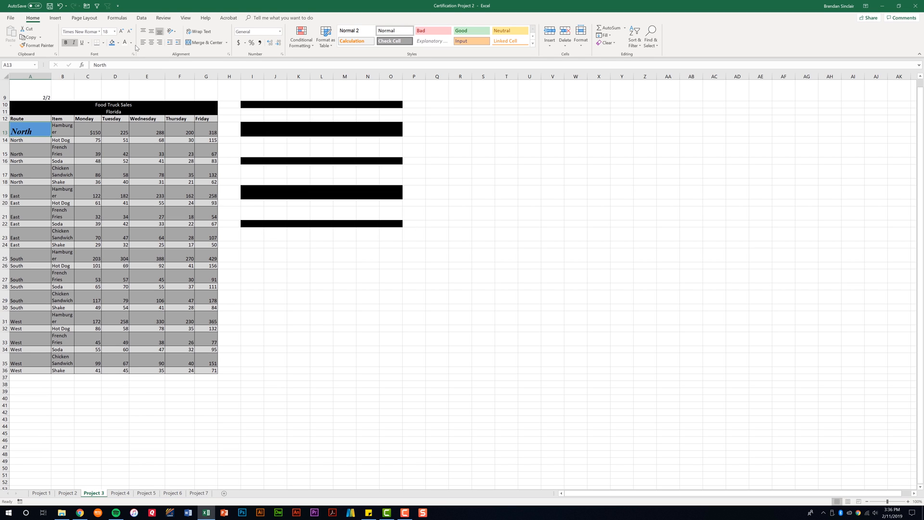
pyautogui.moveTo(132, 136)
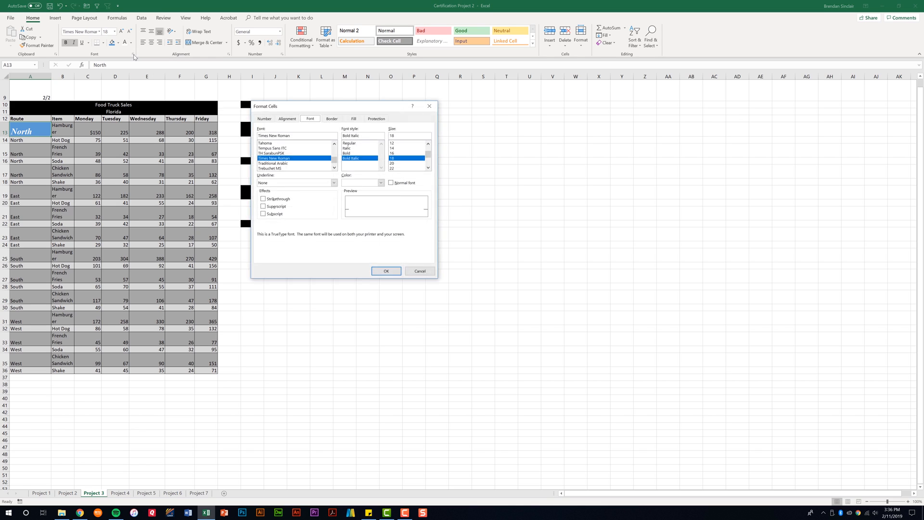
pyautogui.moveTo(329, 208)
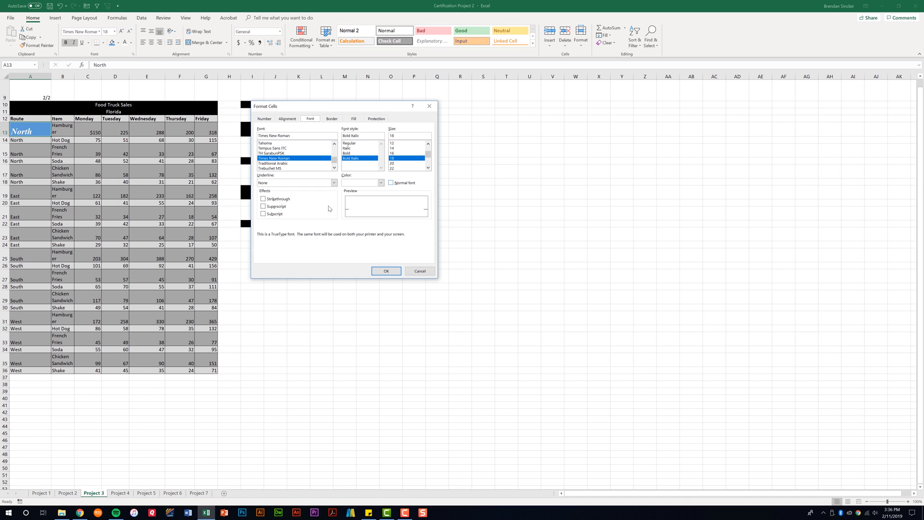
pyautogui.moveTo(286, 225)
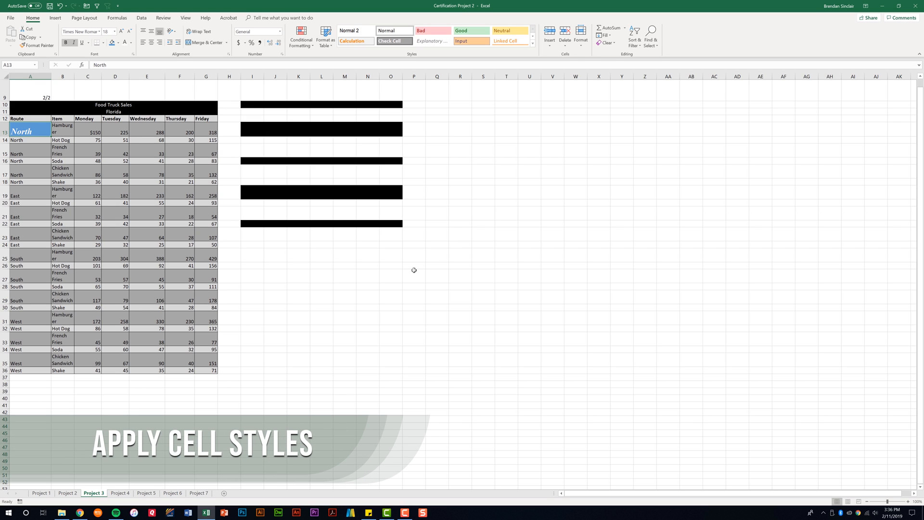
pyautogui.moveTo(389, 257)
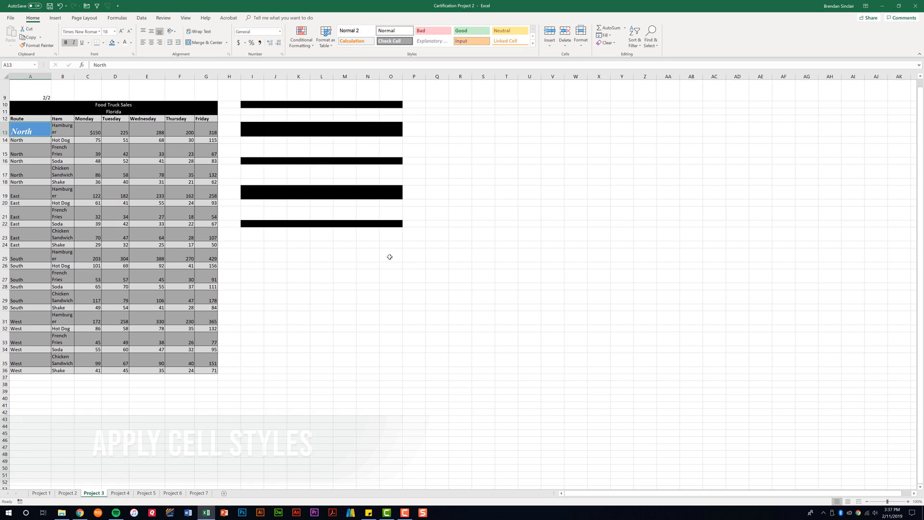
pyautogui.moveTo(106, 175)
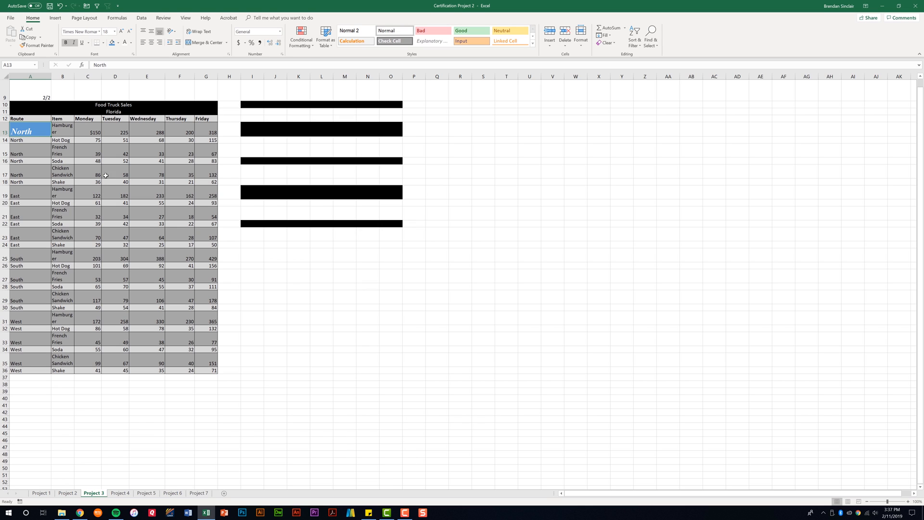
pyautogui.moveTo(38, 59)
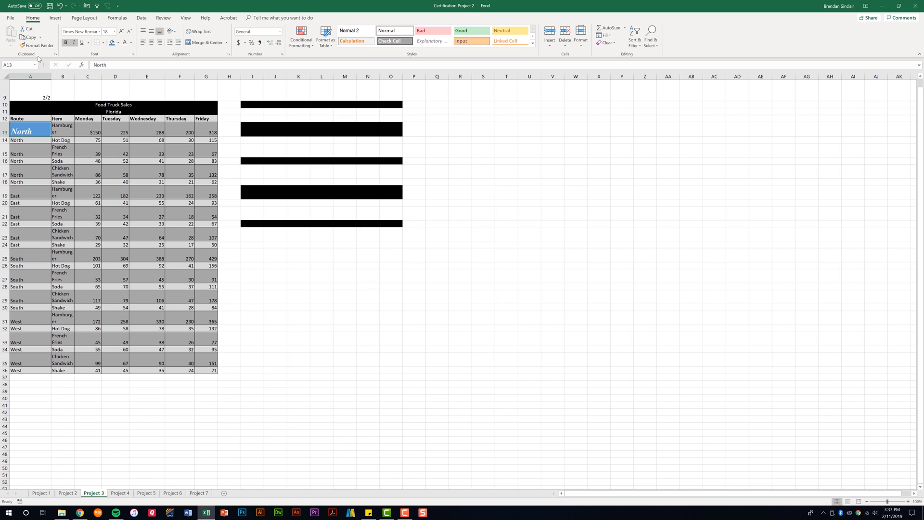
pyautogui.moveTo(400, 59)
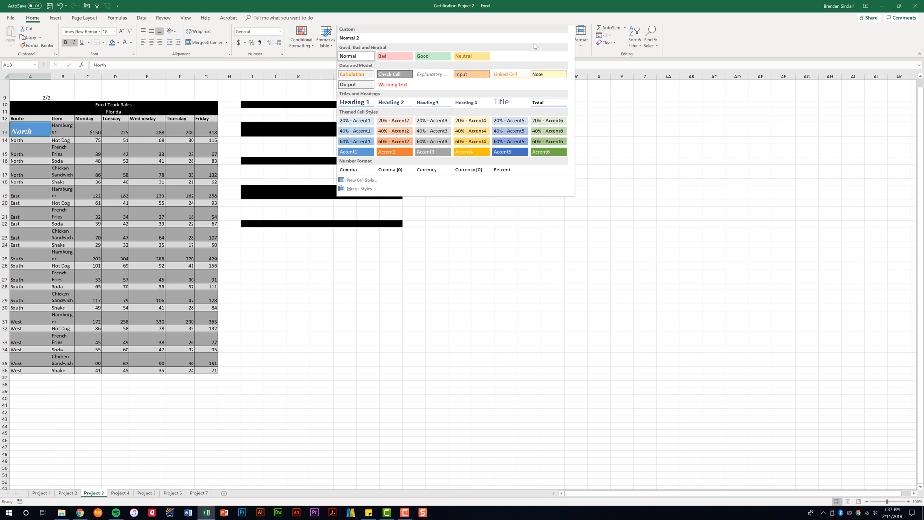
pyautogui.moveTo(406, 152)
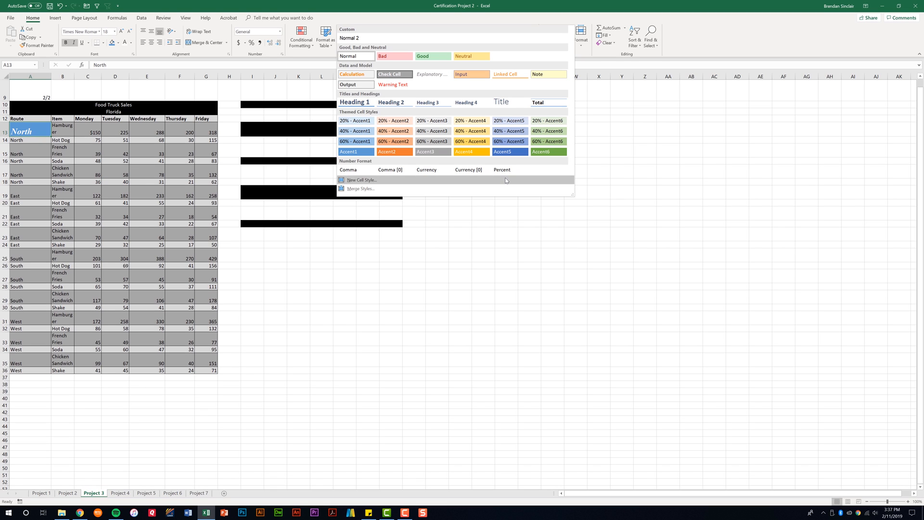
pyautogui.moveTo(548, 102)
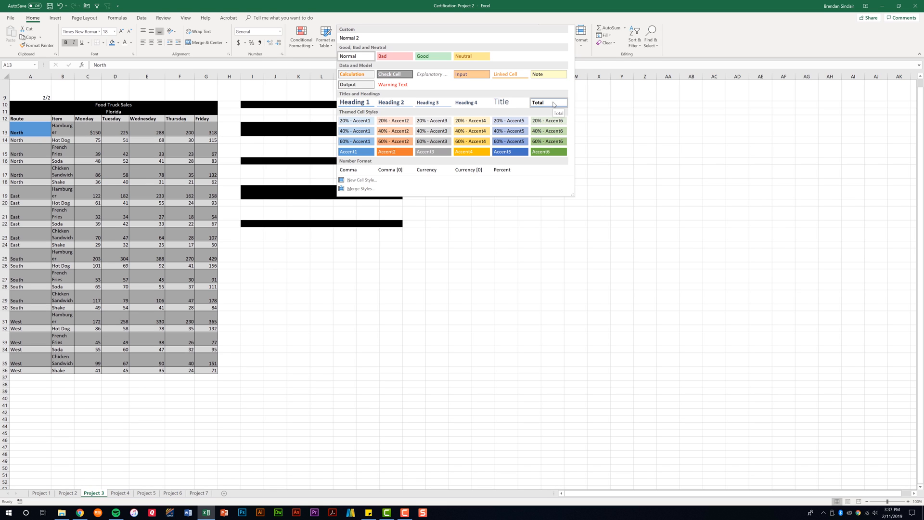